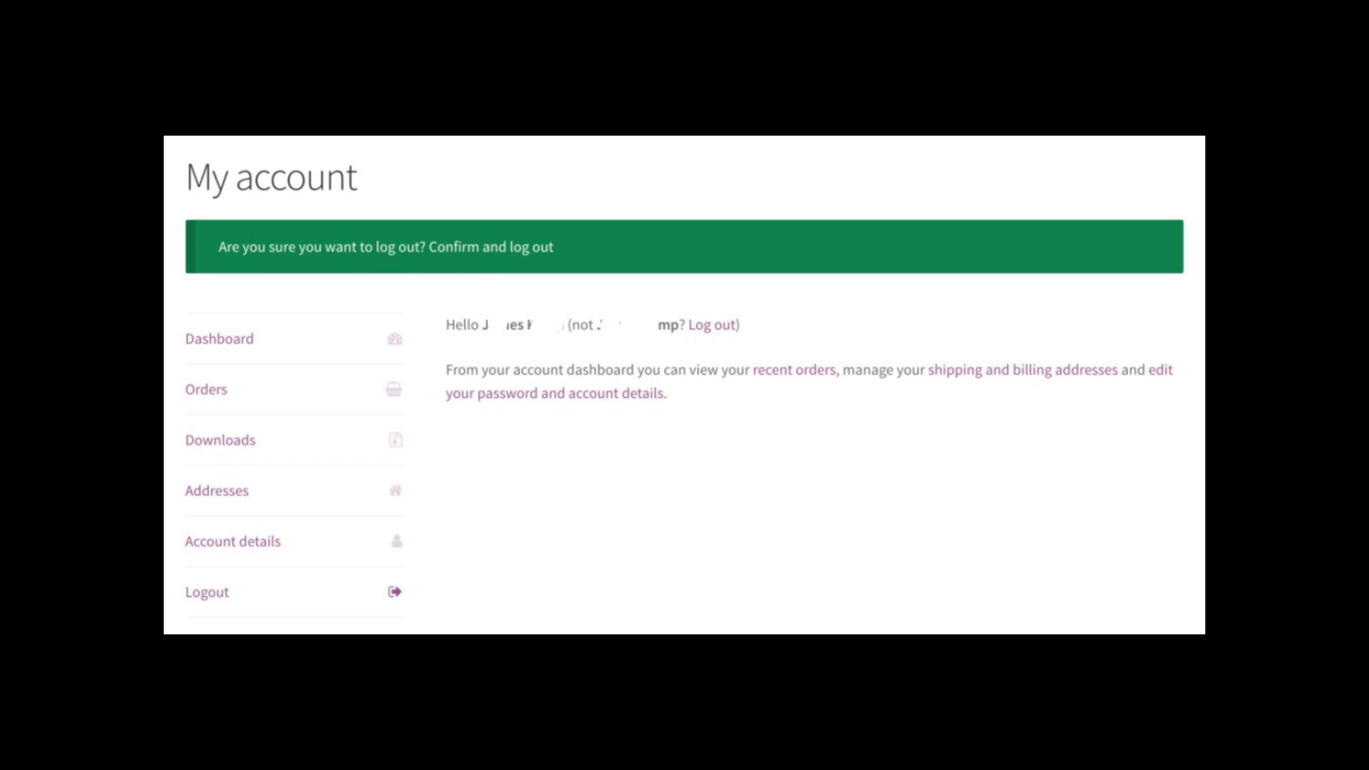
Step: Switch to the tutorial tab and scroll through the logout-confirmation article
left_click(257, 11)
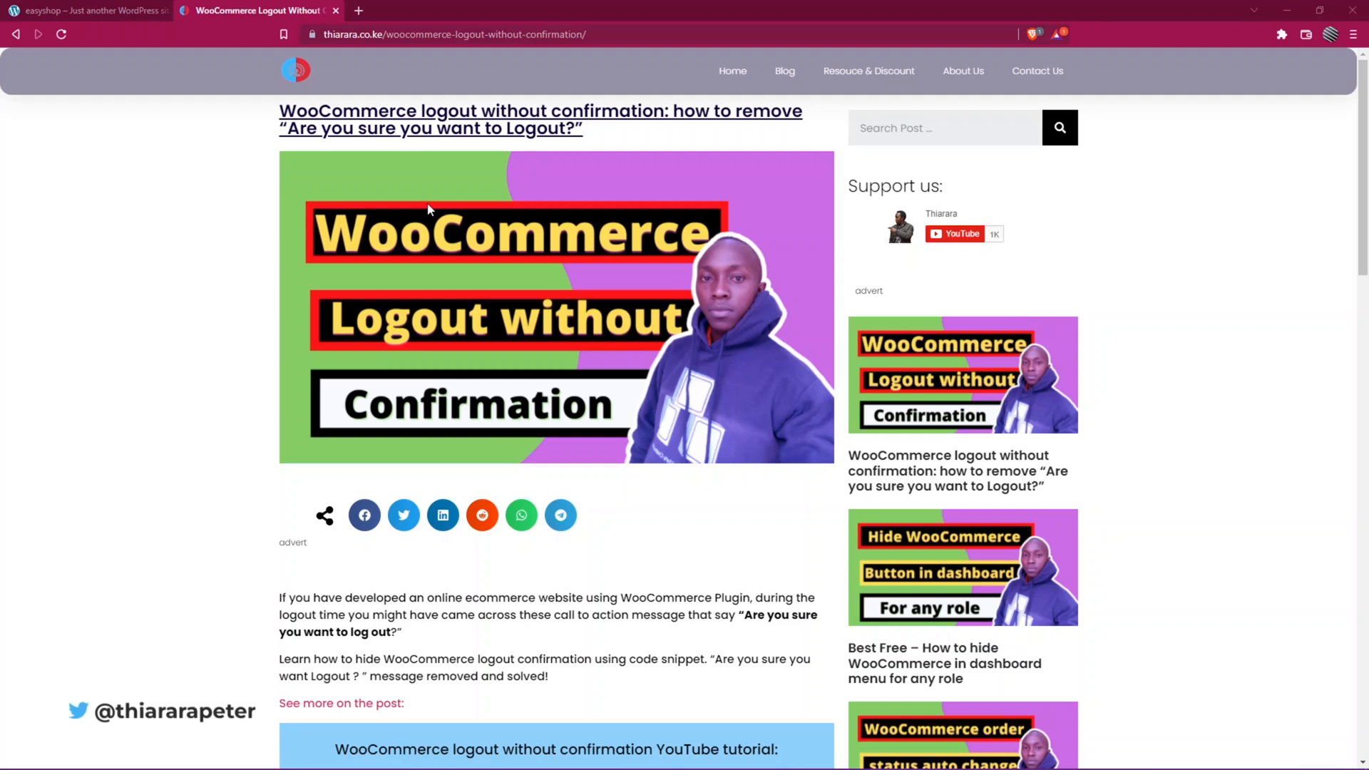
scroll("down", 3)
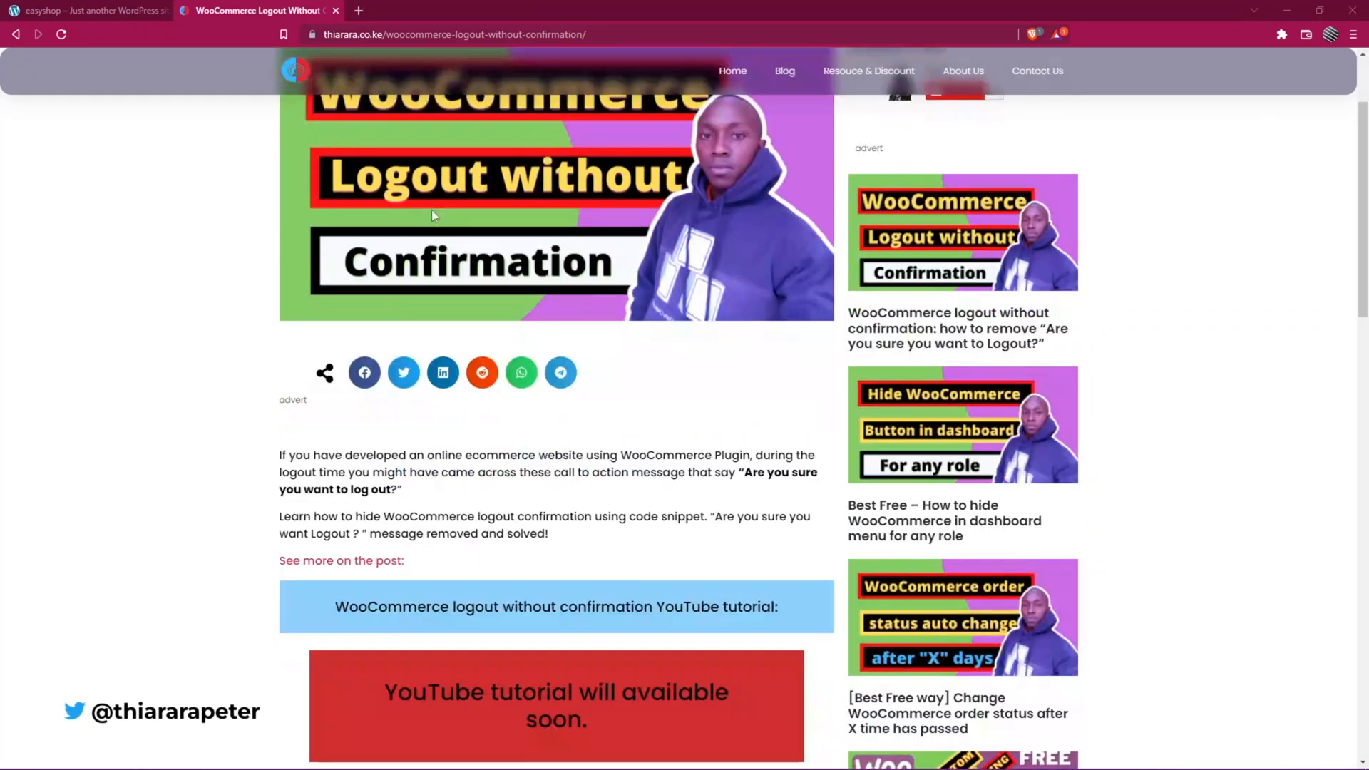
scroll("down", 3)
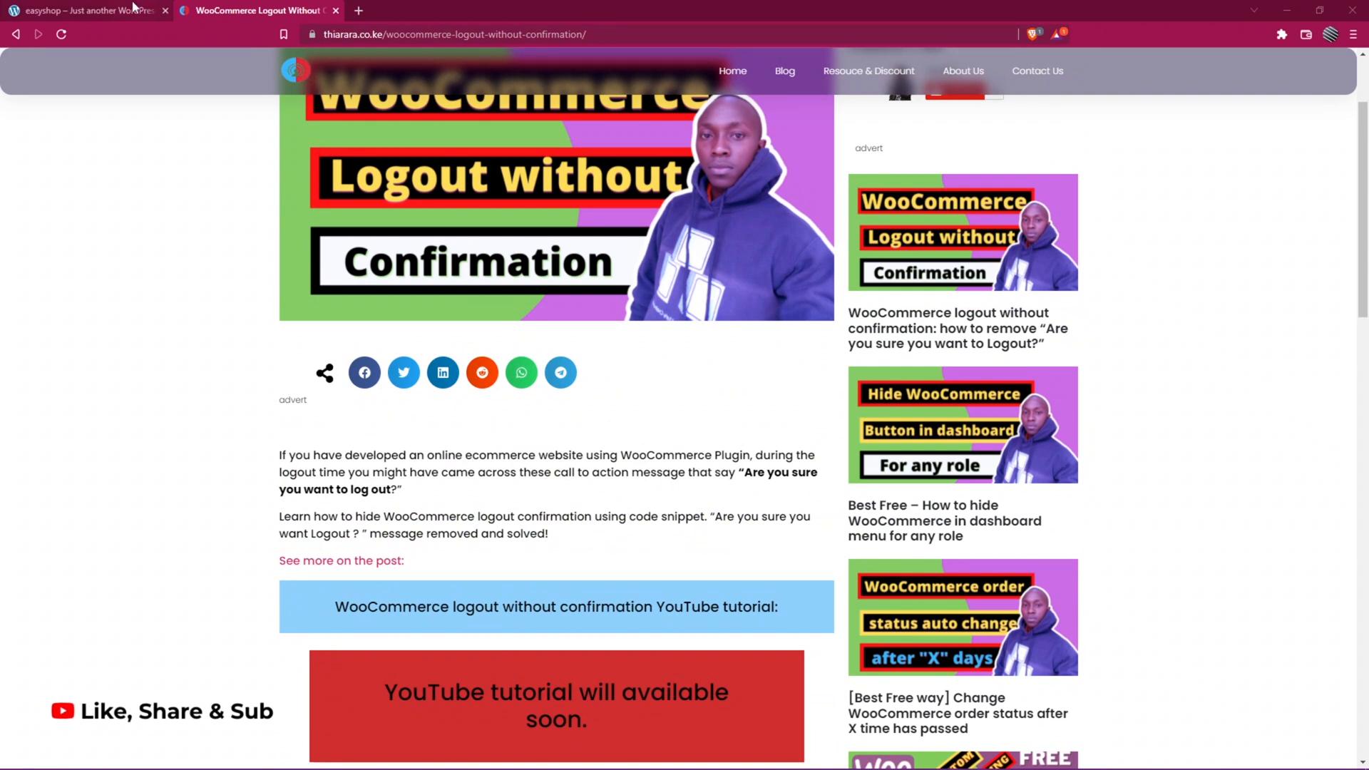
mouse_move(87, 9)
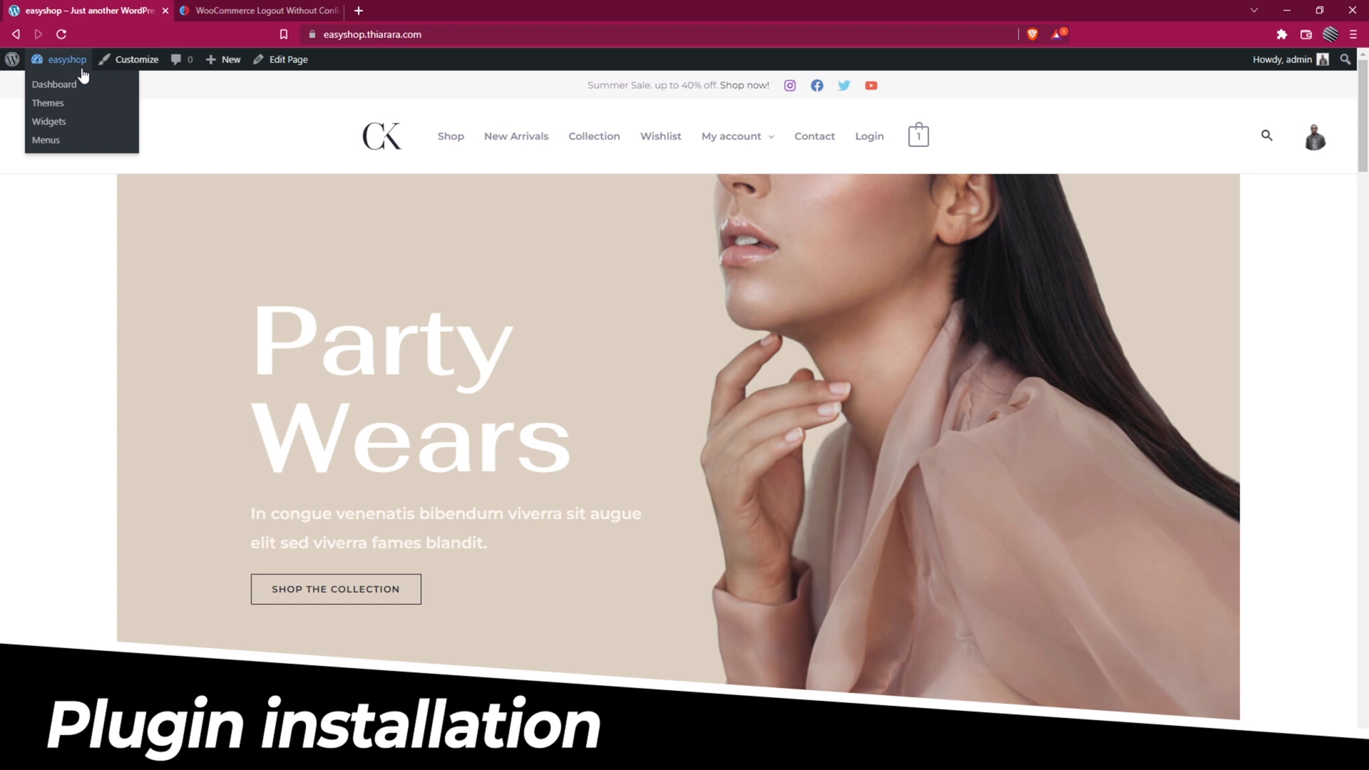
Step: Go to the admin dashboard and choose Plugins > Add New
left_click(53, 85)
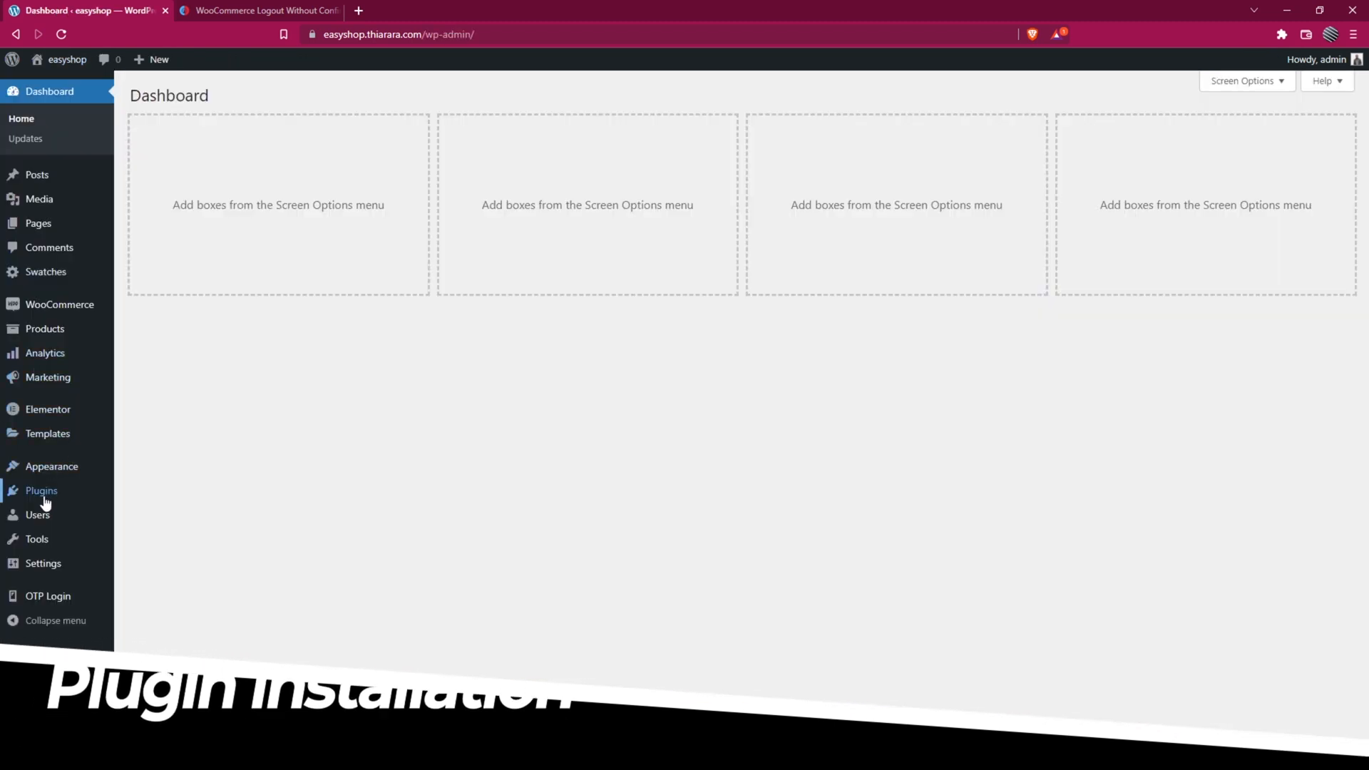
mouse_move(41, 490)
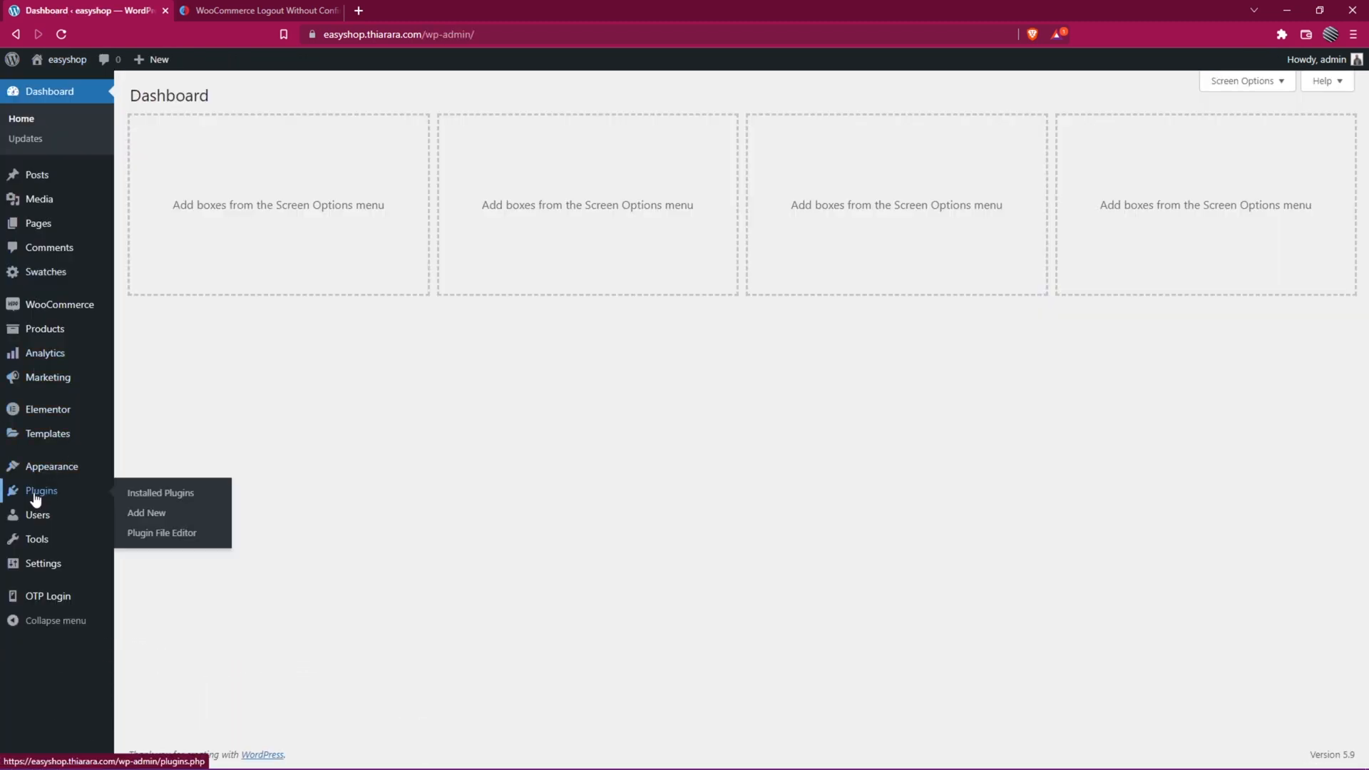
left_click(146, 513)
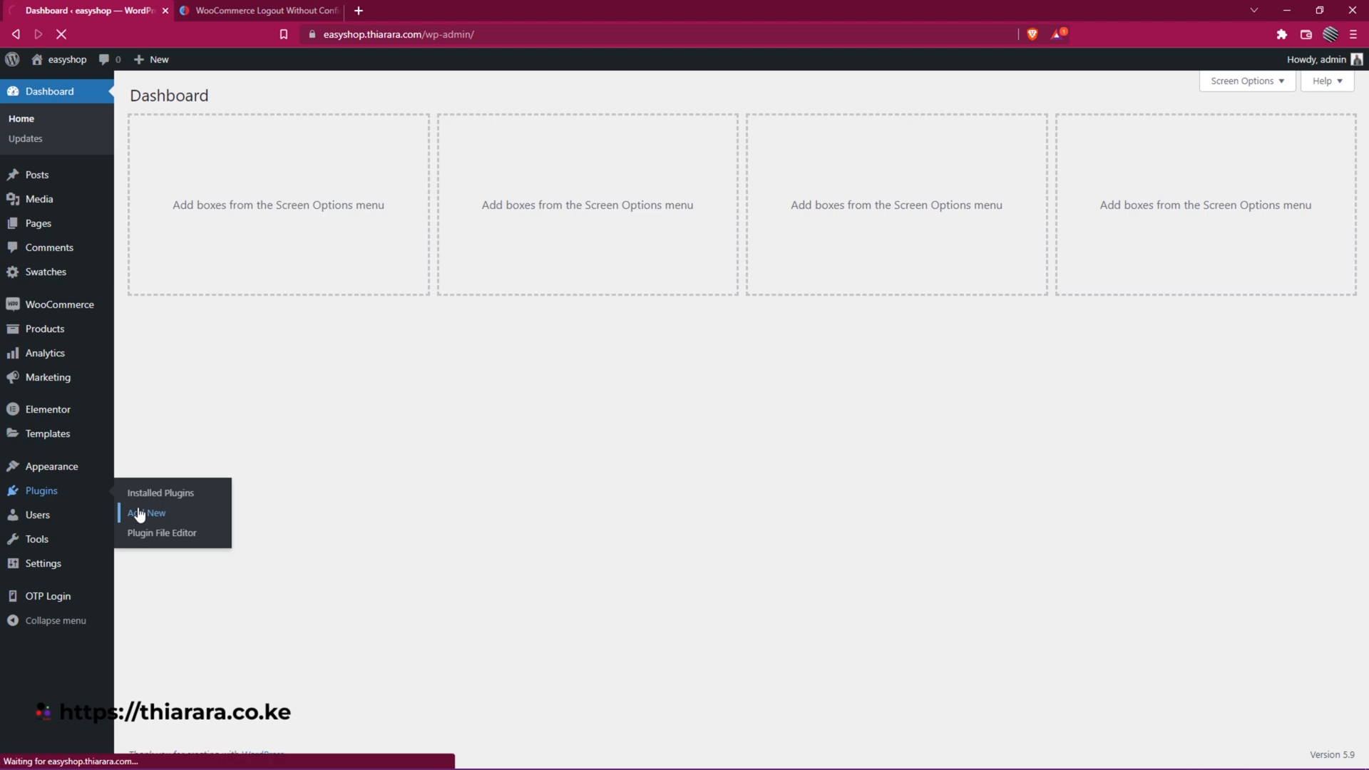
left_click(146, 512)
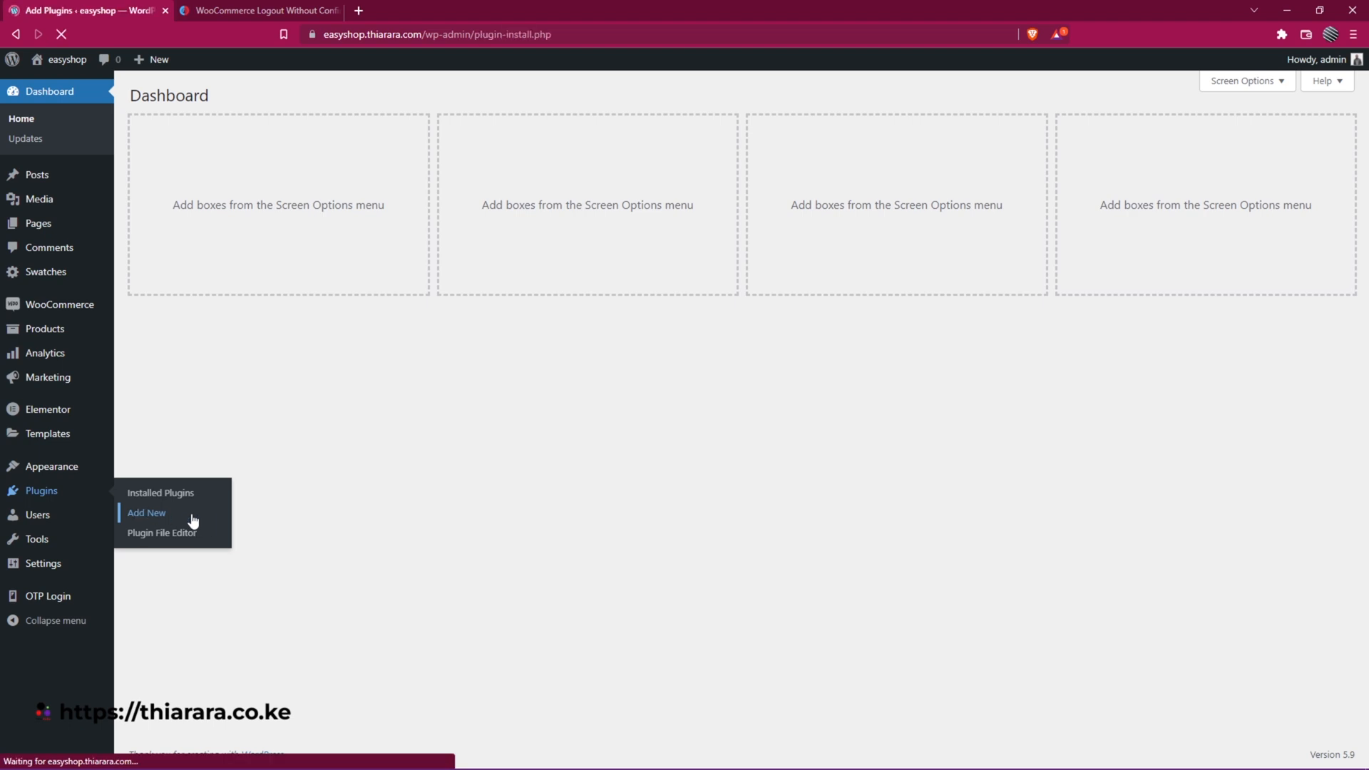
left_click(145, 513)
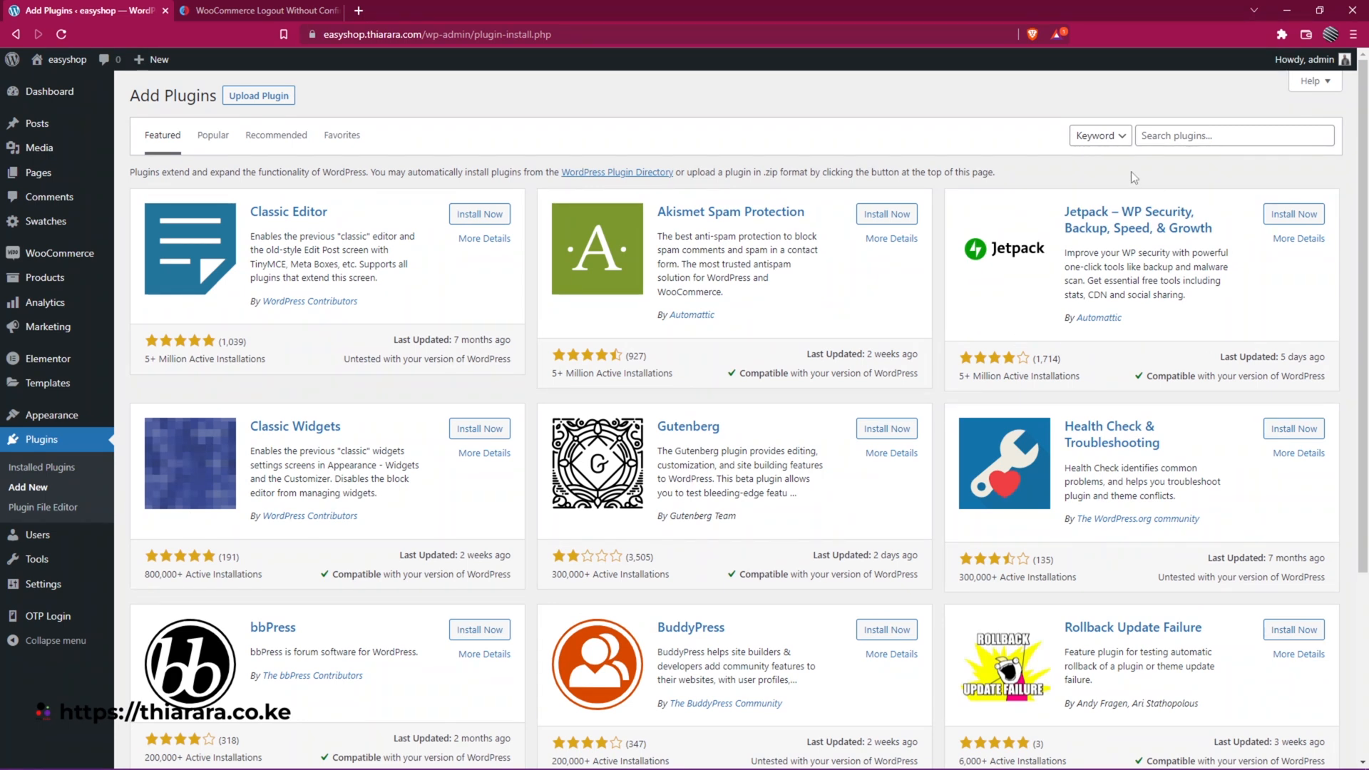
Step: Search for 'Code Snippets', install it, and activate the plugin
left_click(1232, 136)
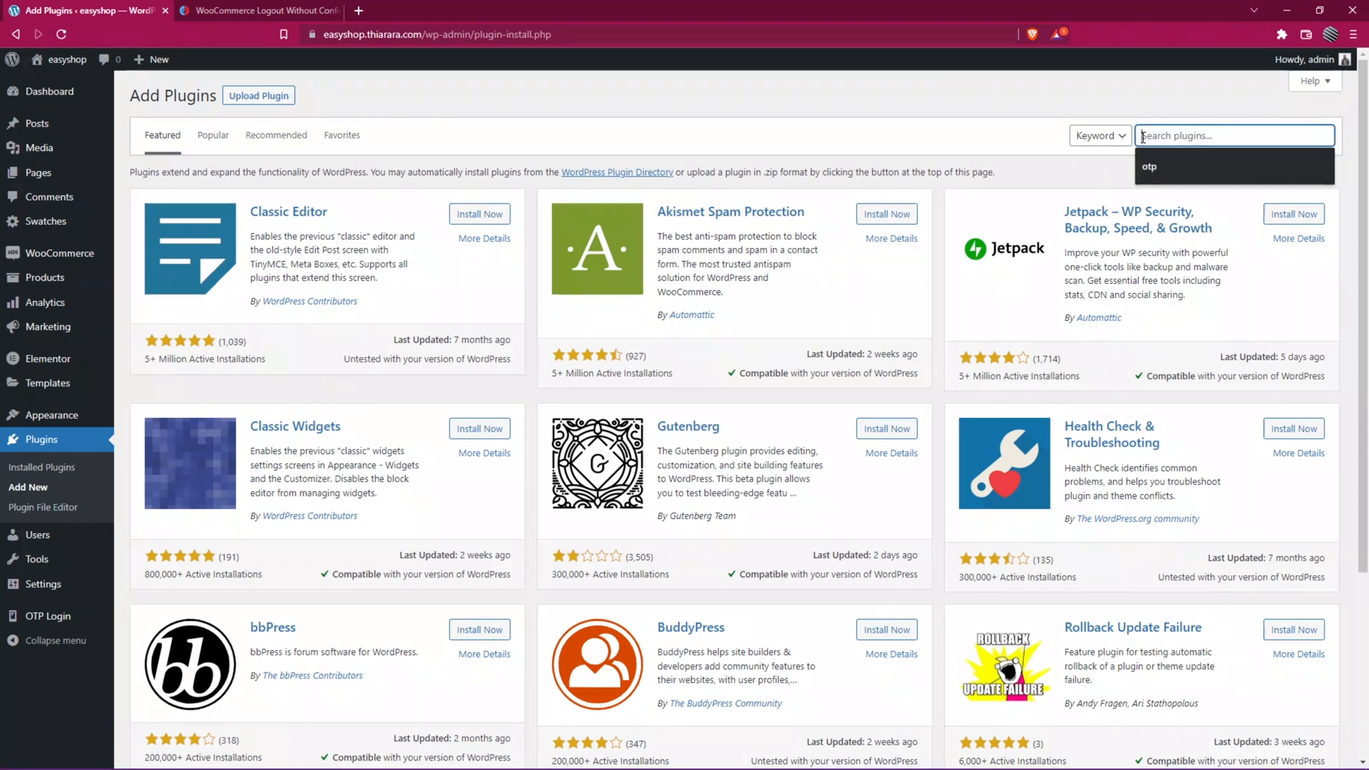
type("Code Snippets")
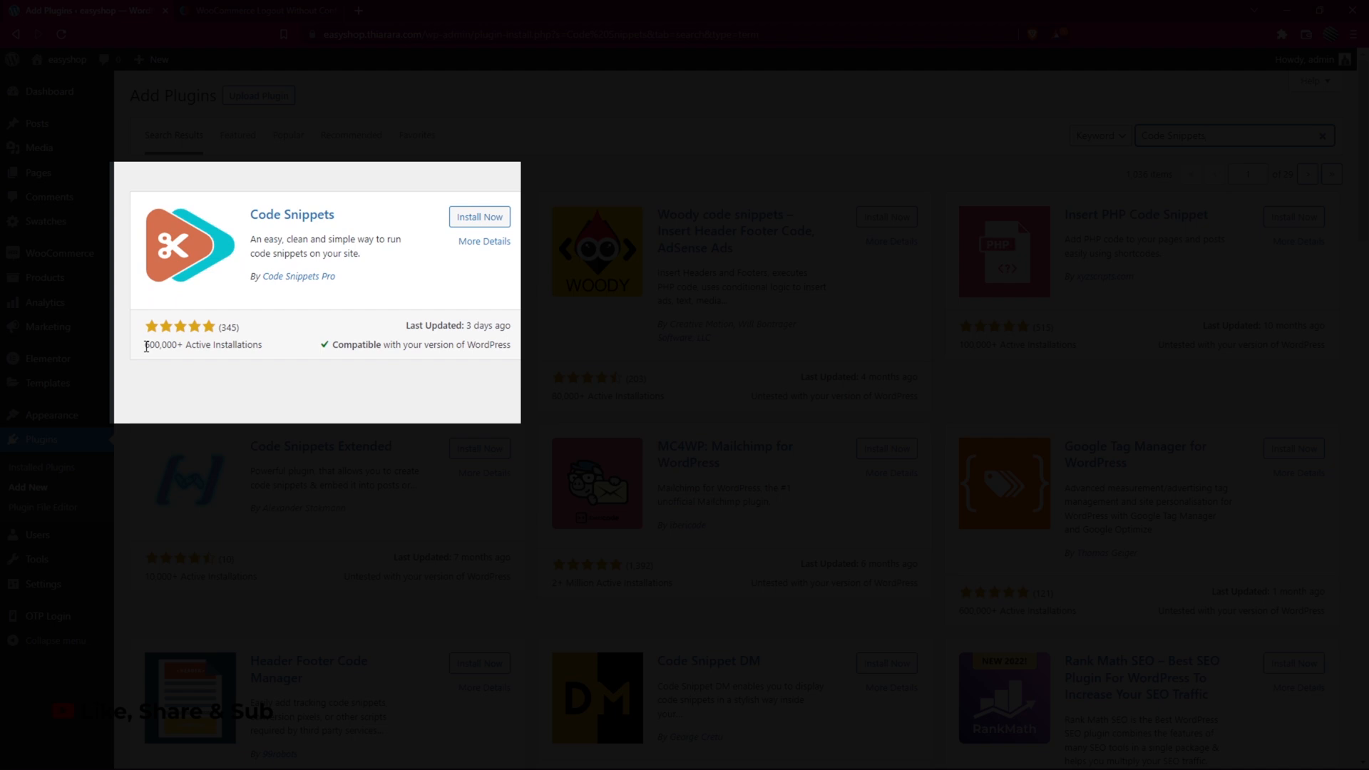
double_click(158, 344)
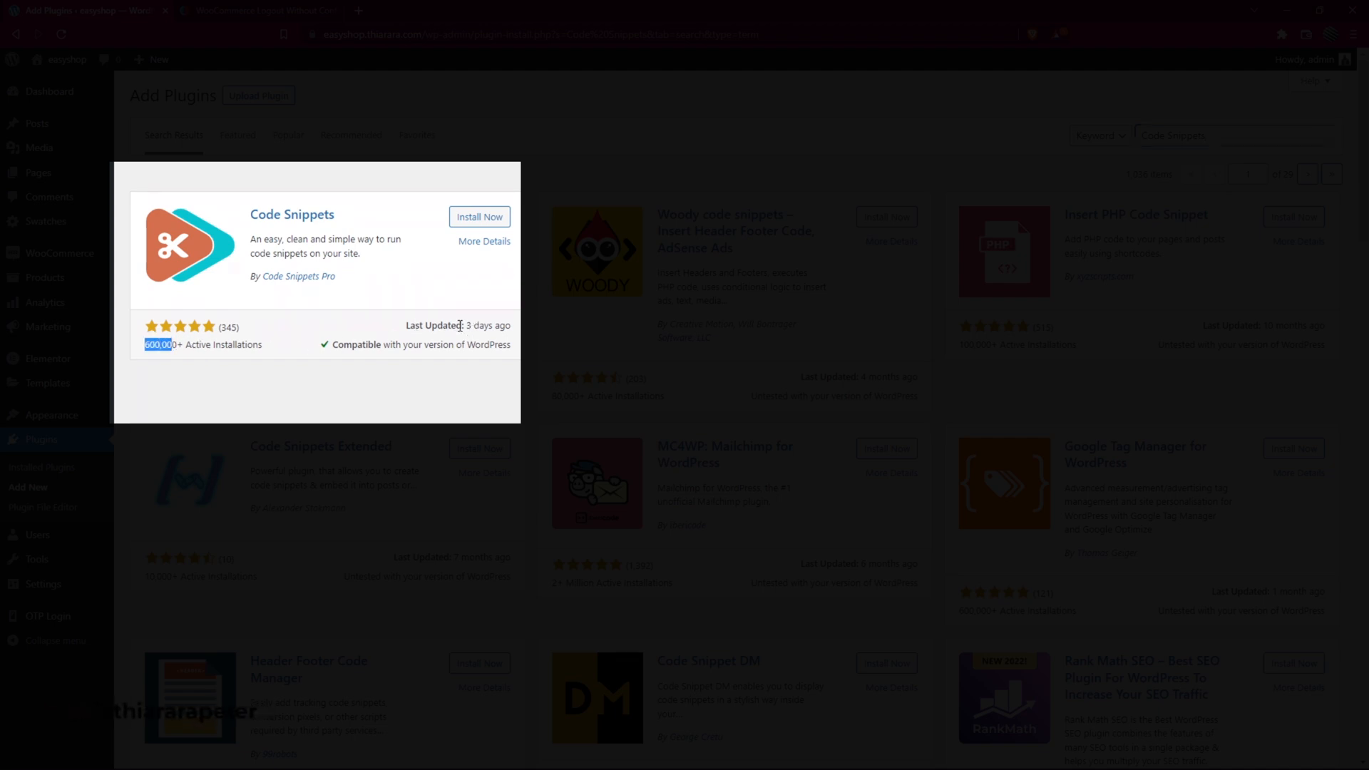
left_click(479, 215)
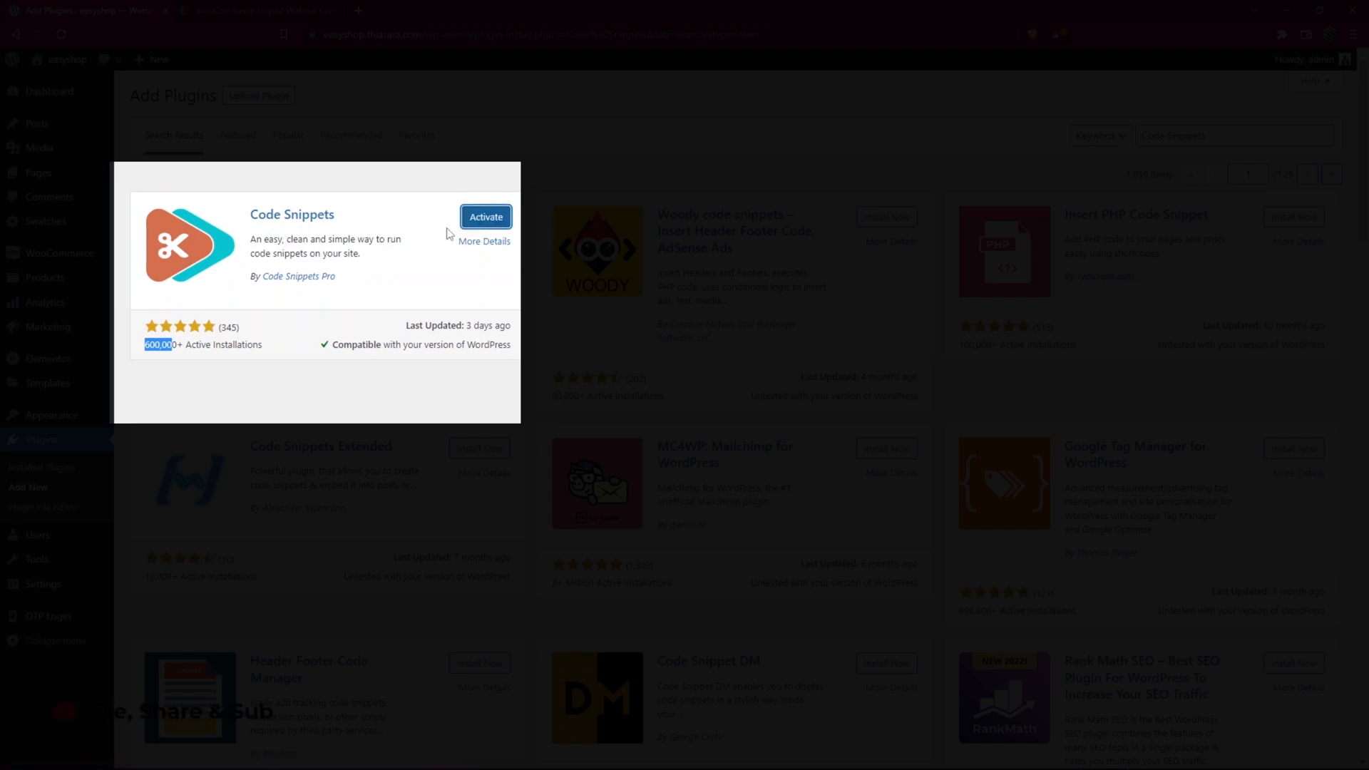
left_click(485, 216)
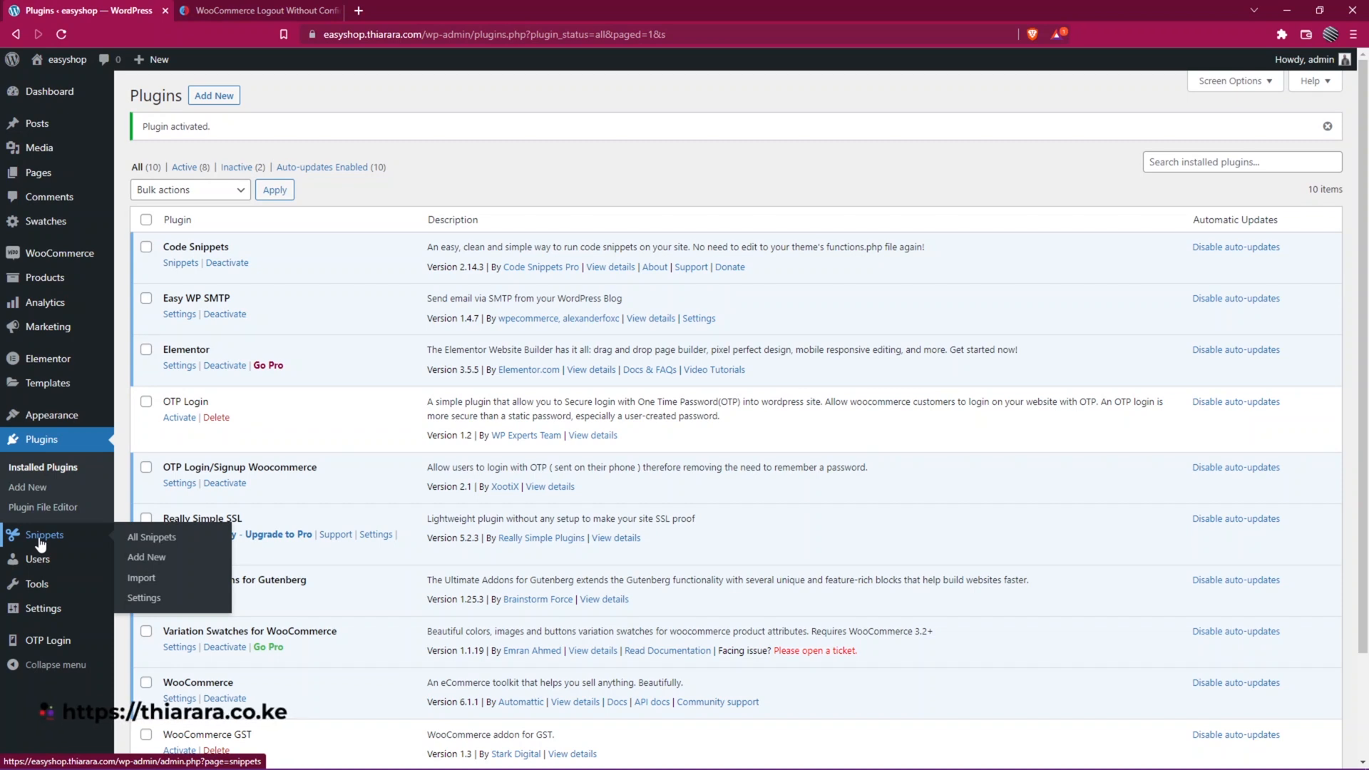
mouse_move(93, 557)
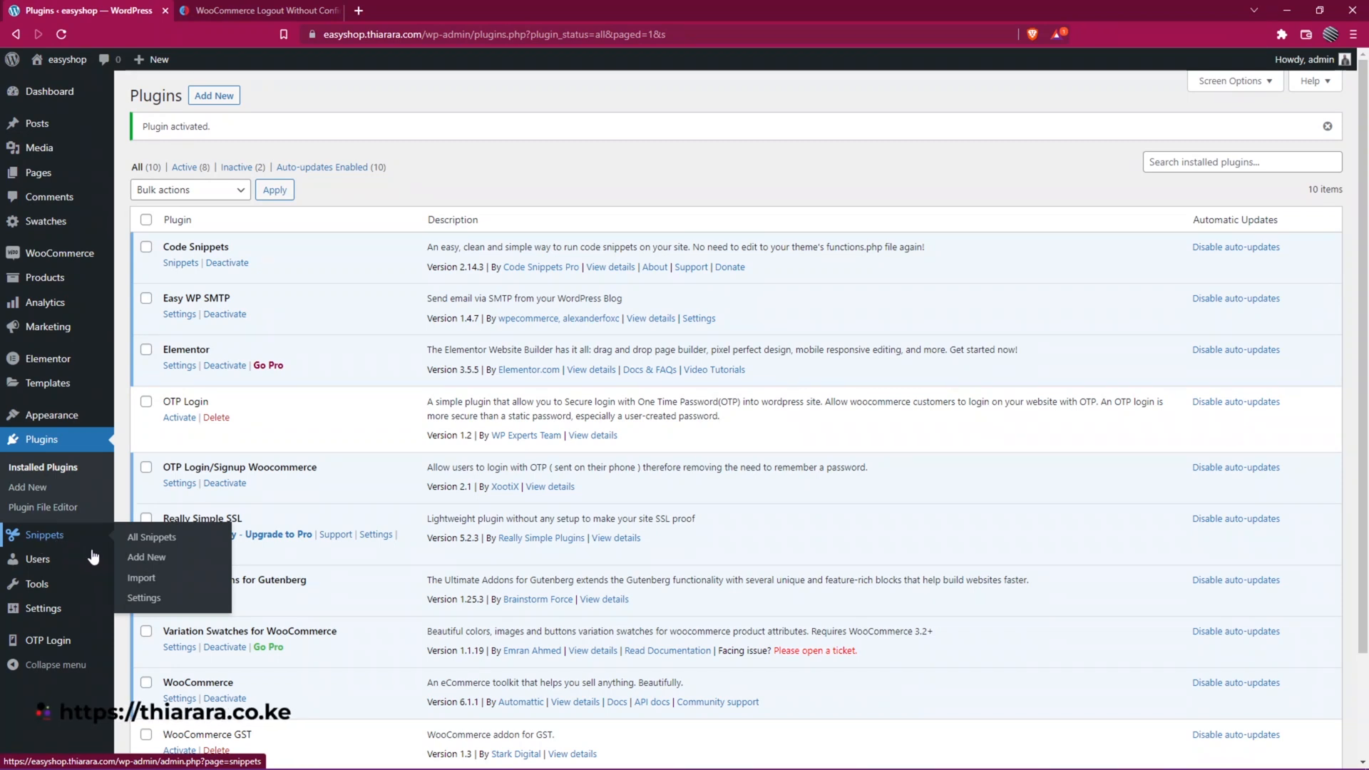
Step: Choose Snippets > Add New from the admin sidebar
left_click(146, 557)
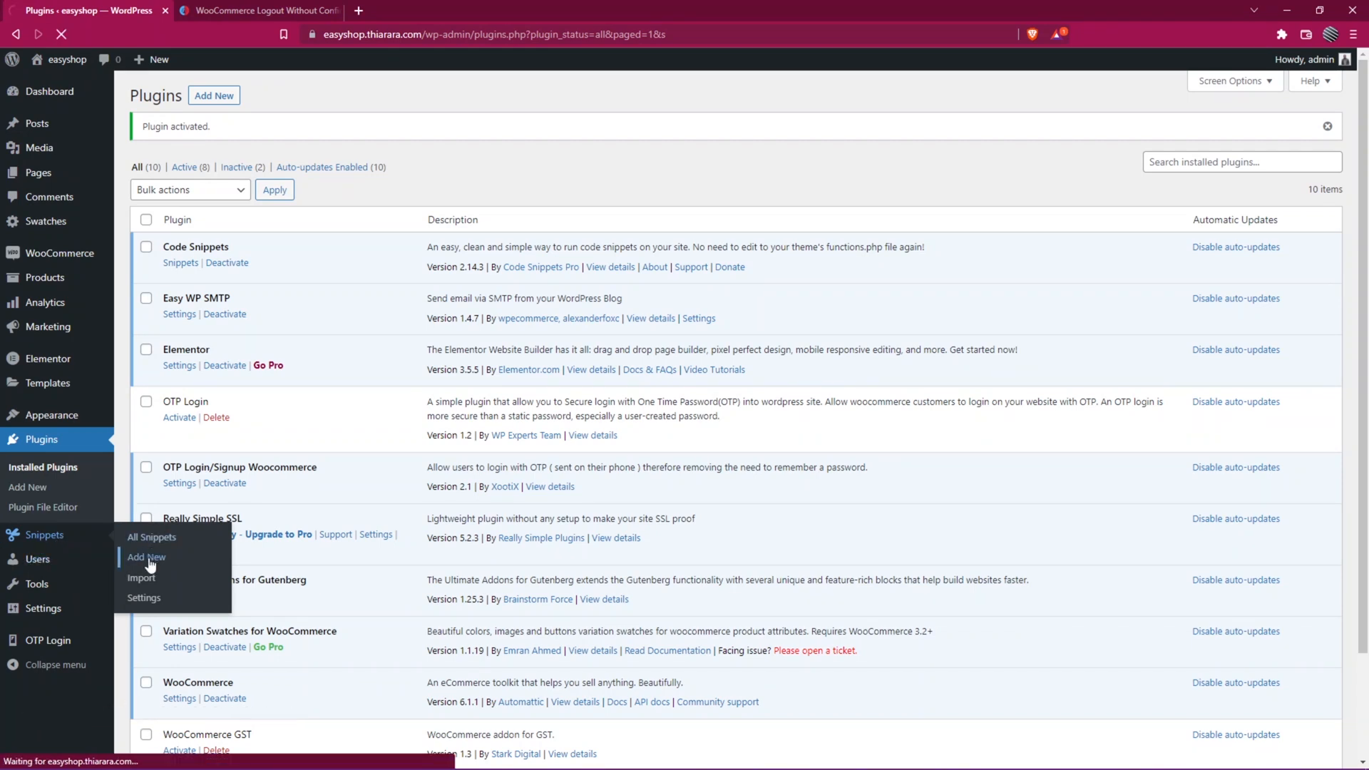
left_click(146, 557)
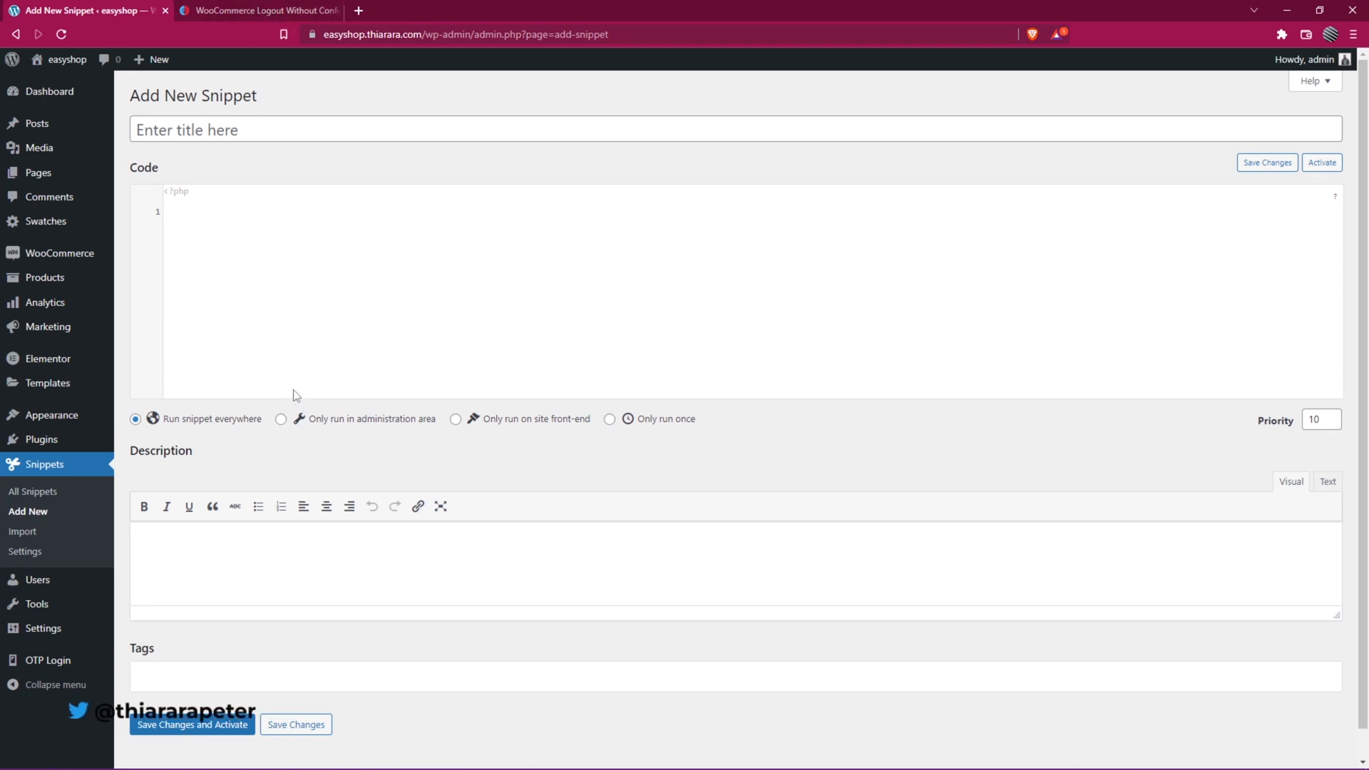
Step: Copy the logout PHP code from the tutorial into the snippet's code editor
left_click(258, 11)
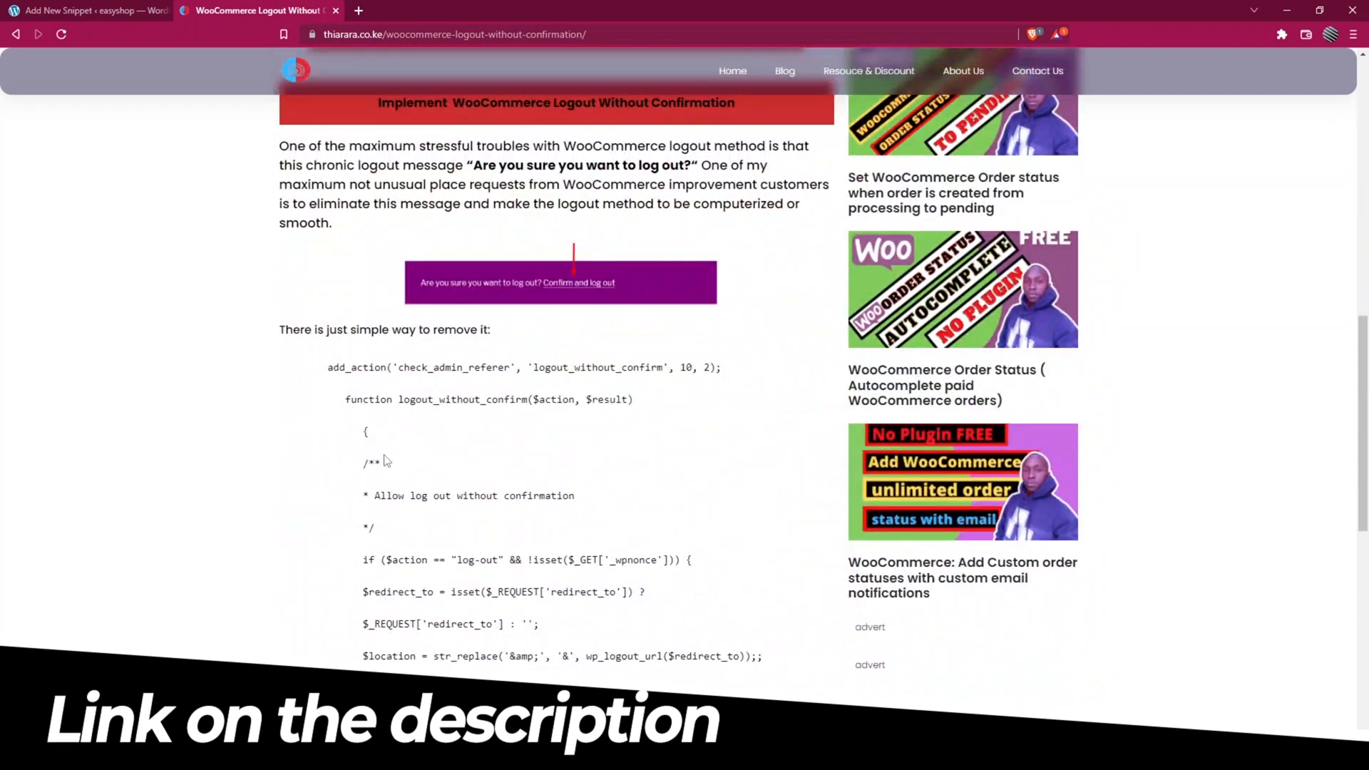
left_click_drag(328, 366, 406, 494)
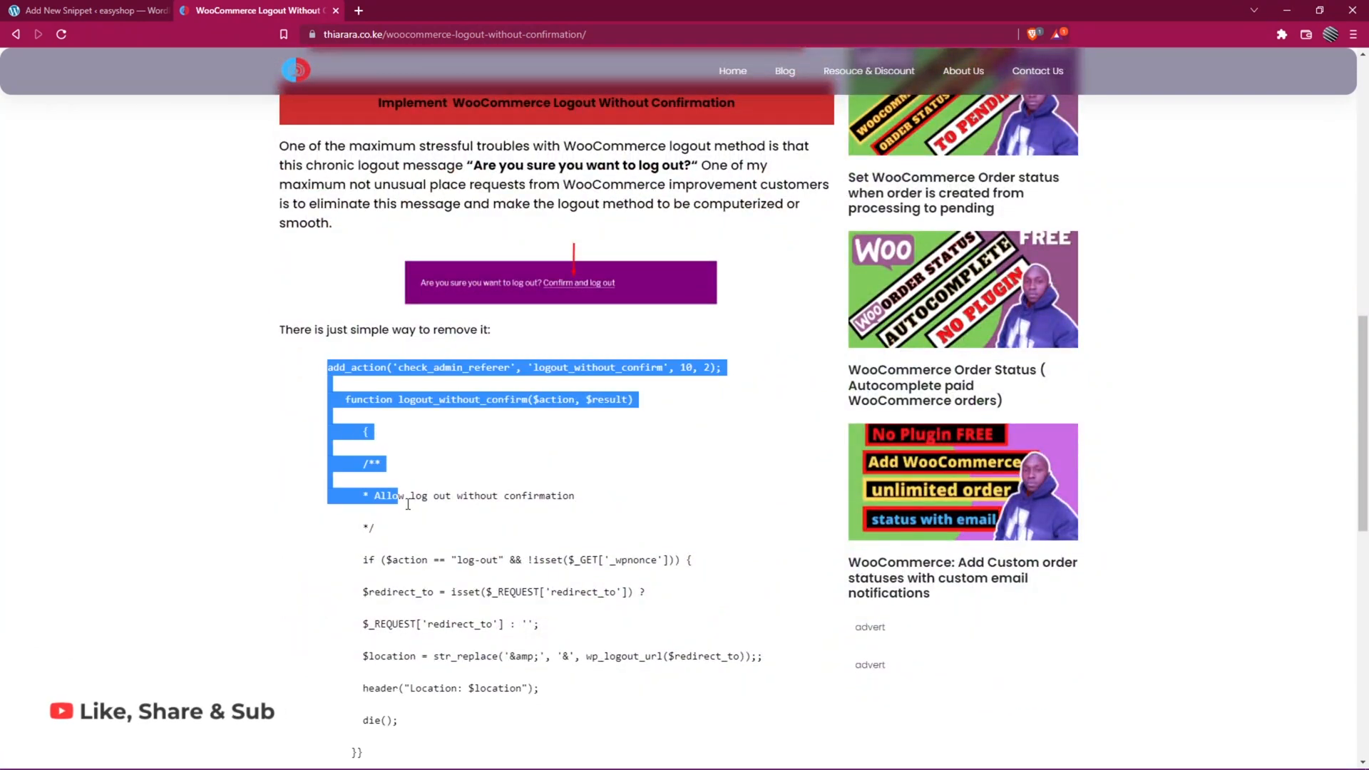
scroll("down", 3)
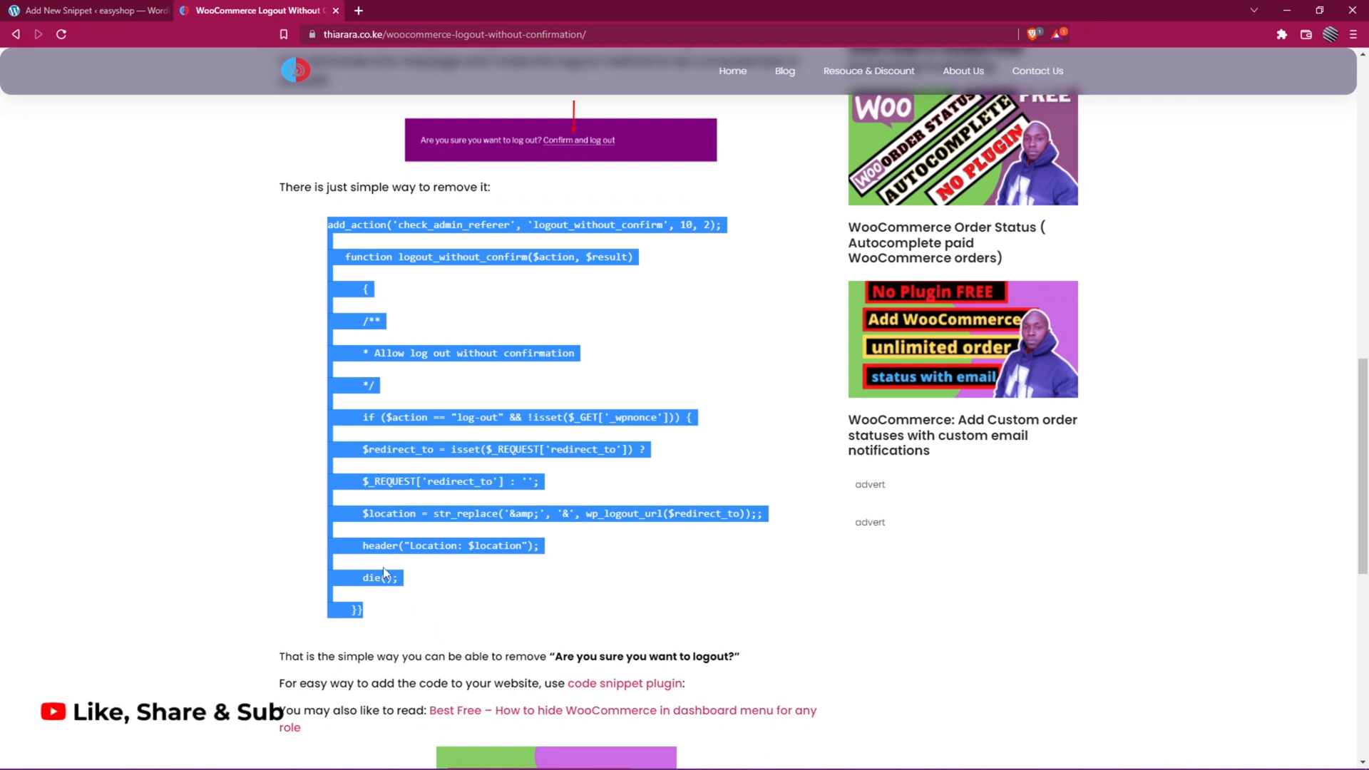
left_click(87, 10)
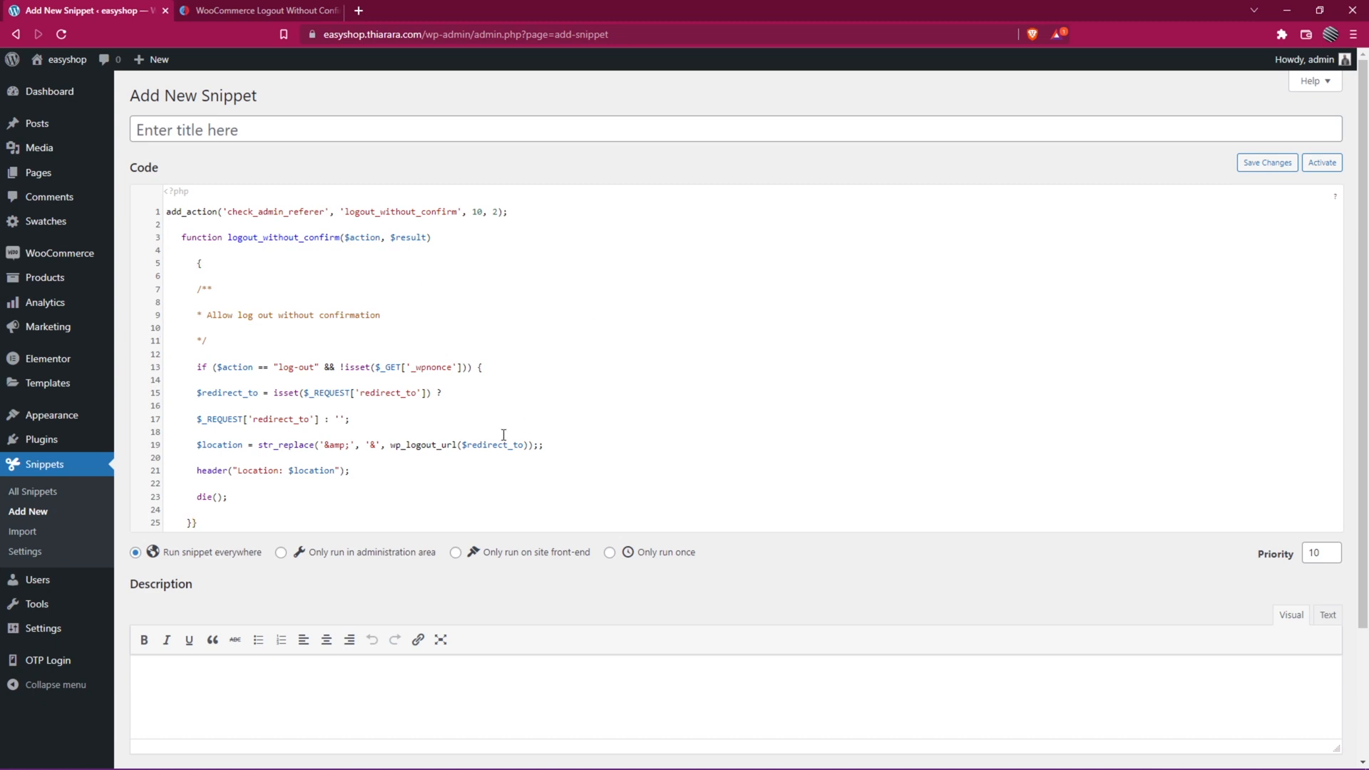
Step: Scroll down and use 'Save Changes and Activate' on the logout snippet
scroll("down", 3)
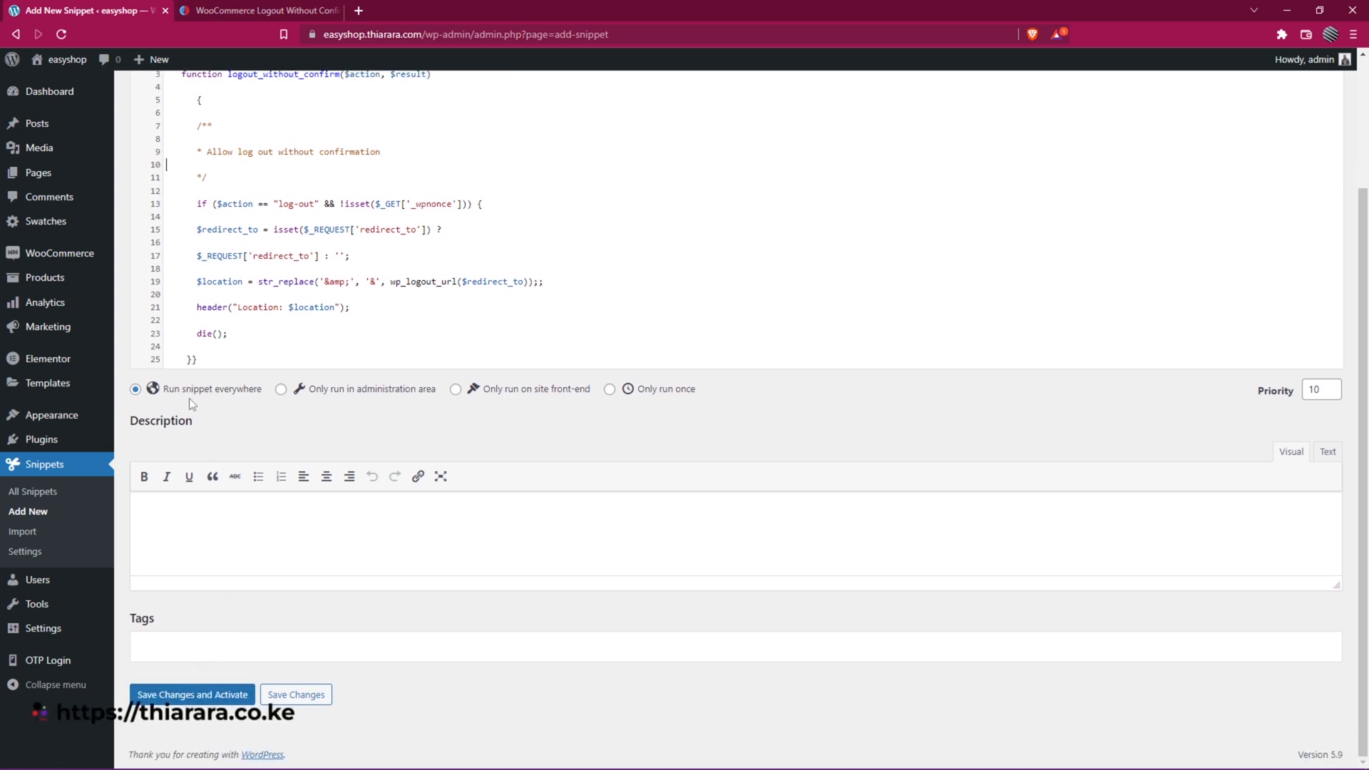
mouse_move(413, 406)
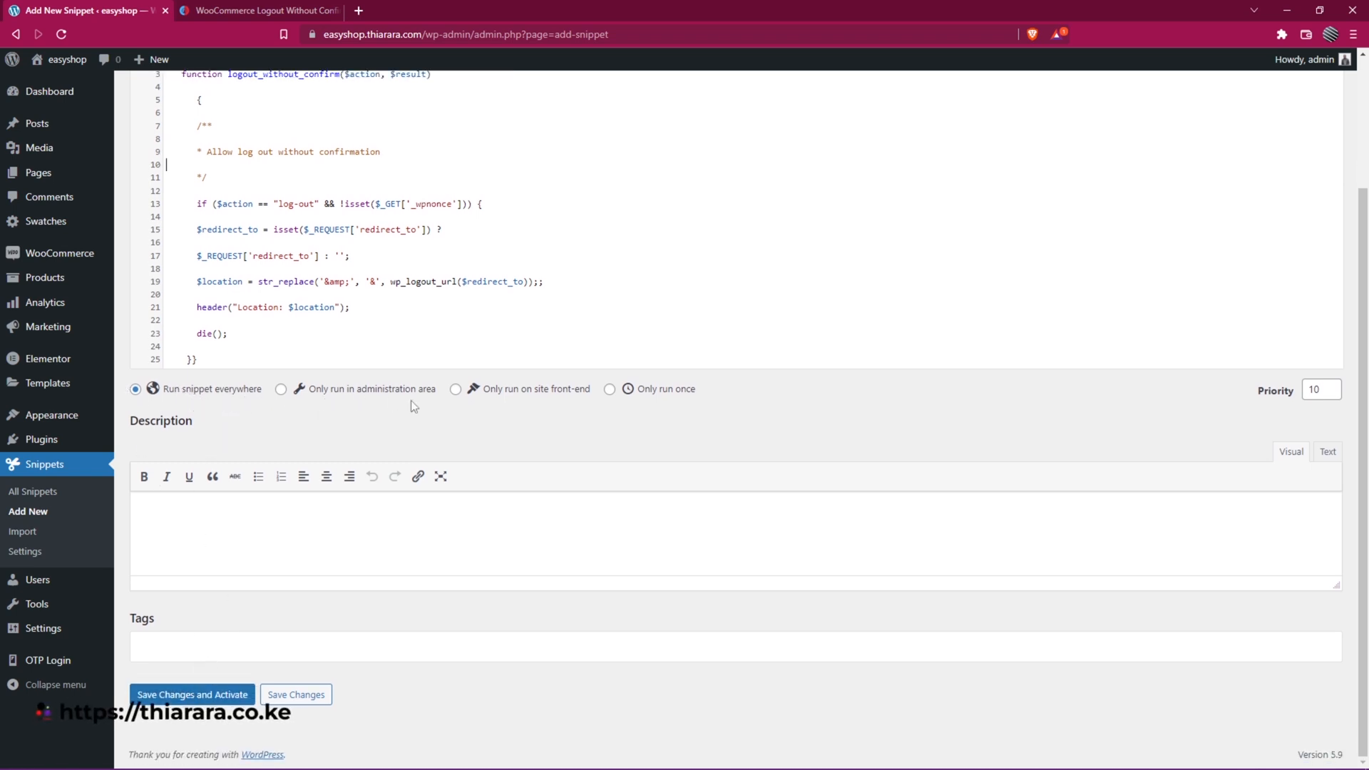
mouse_move(568, 401)
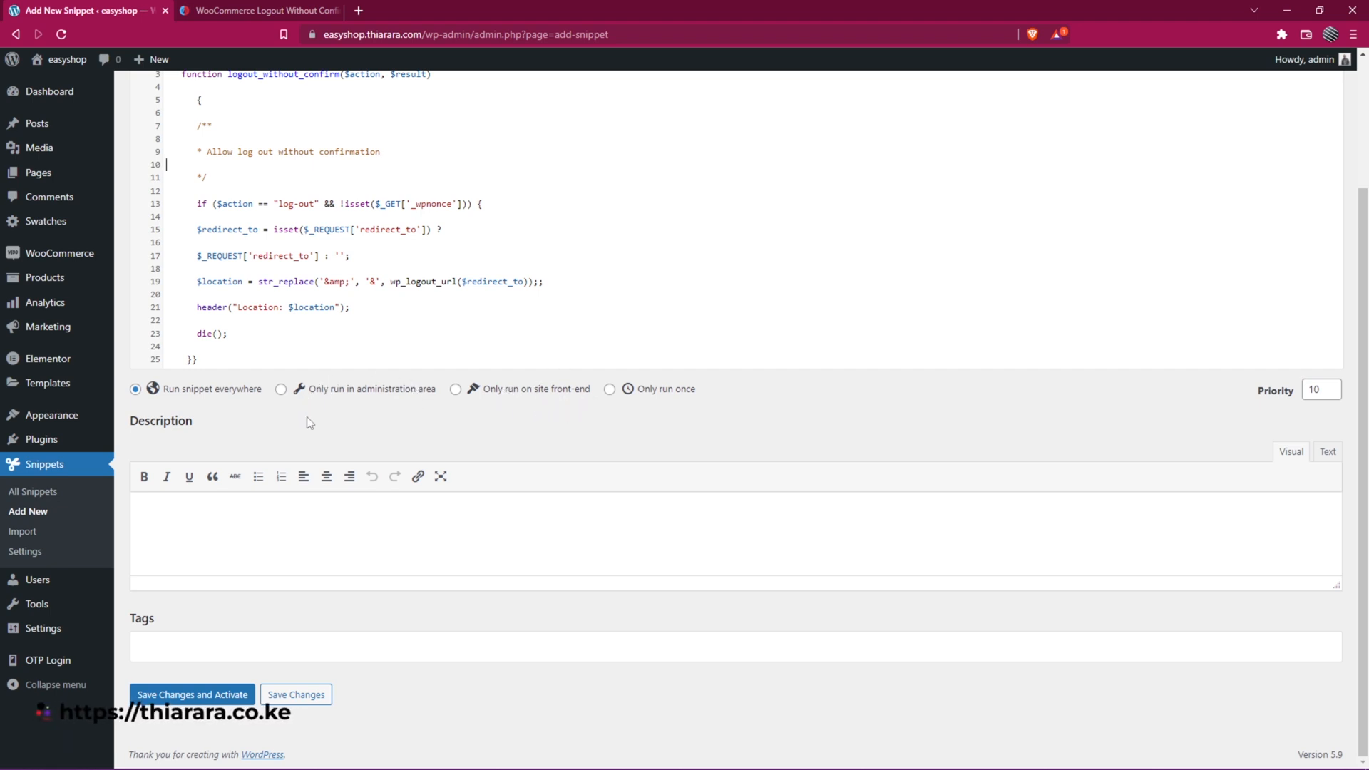
mouse_move(292, 404)
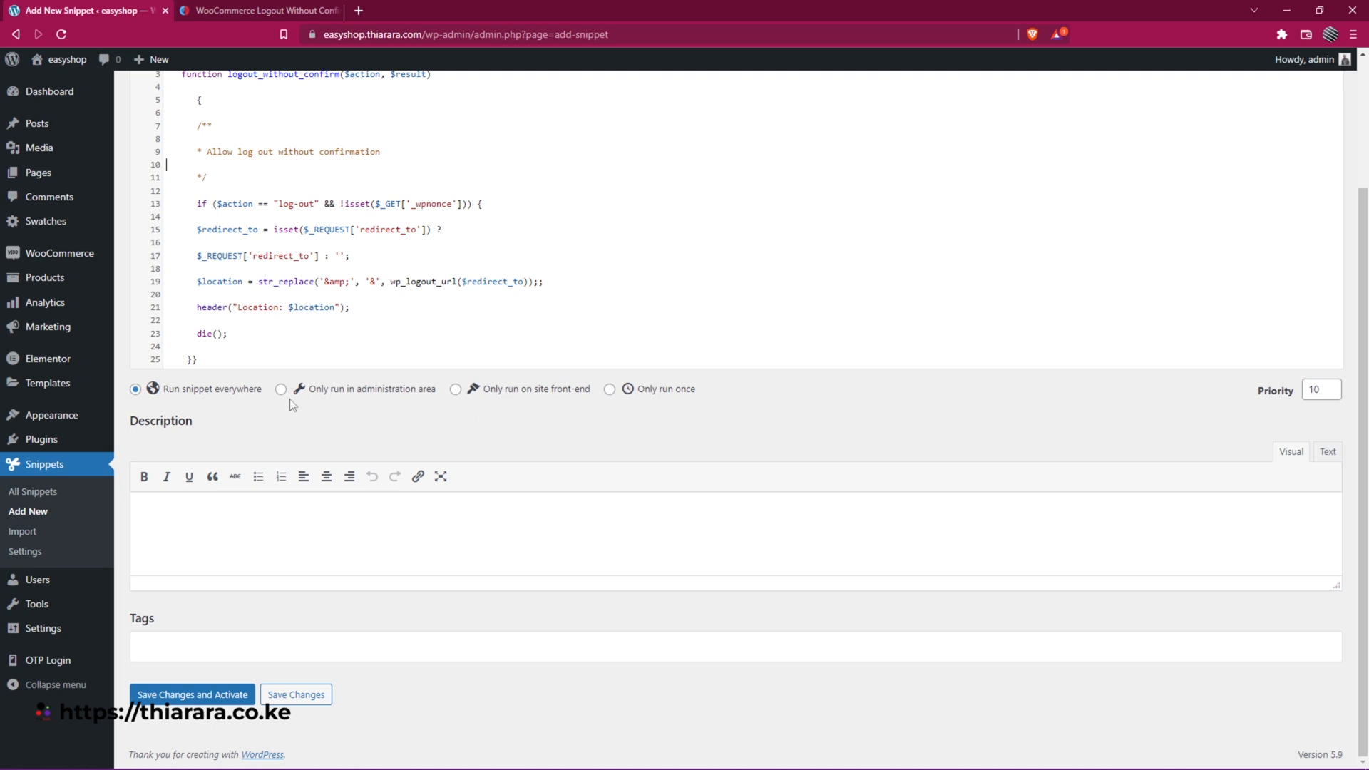
mouse_move(202, 396)
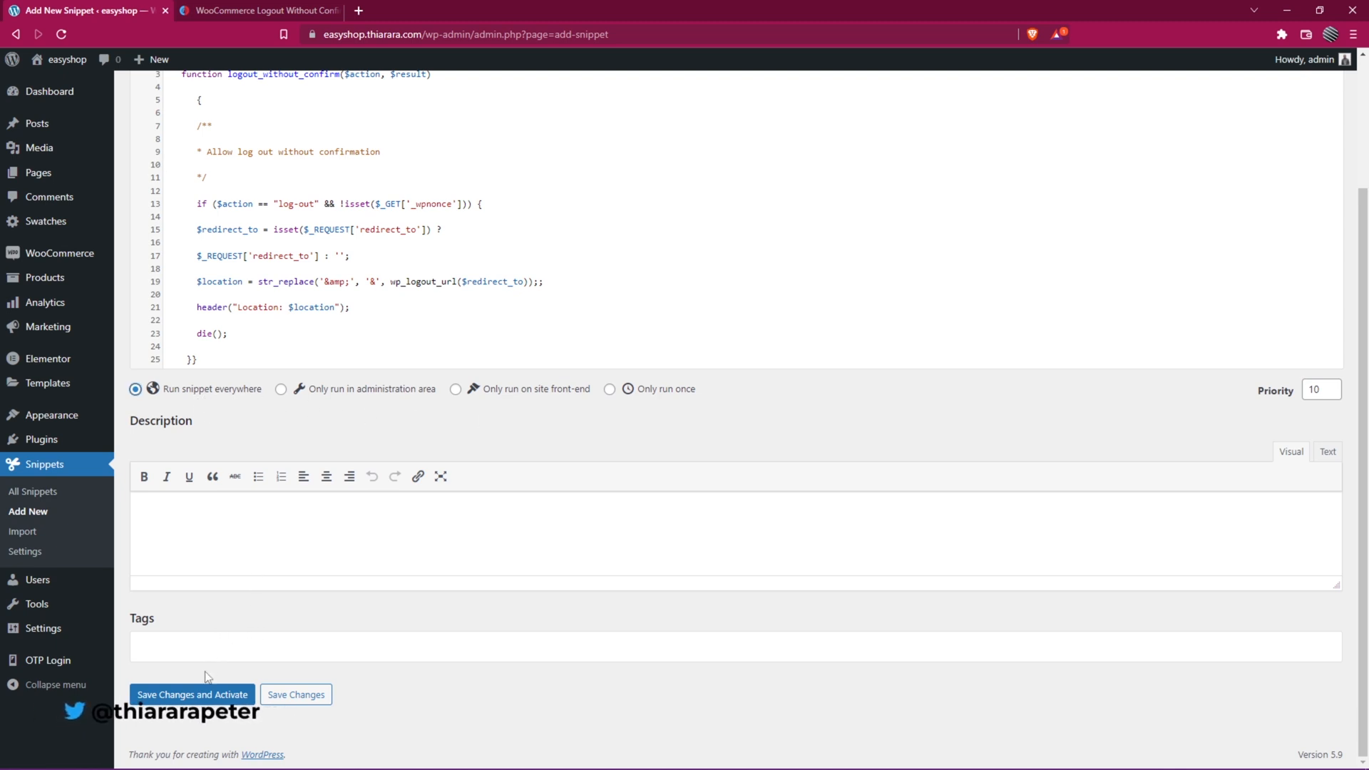
left_click(191, 694)
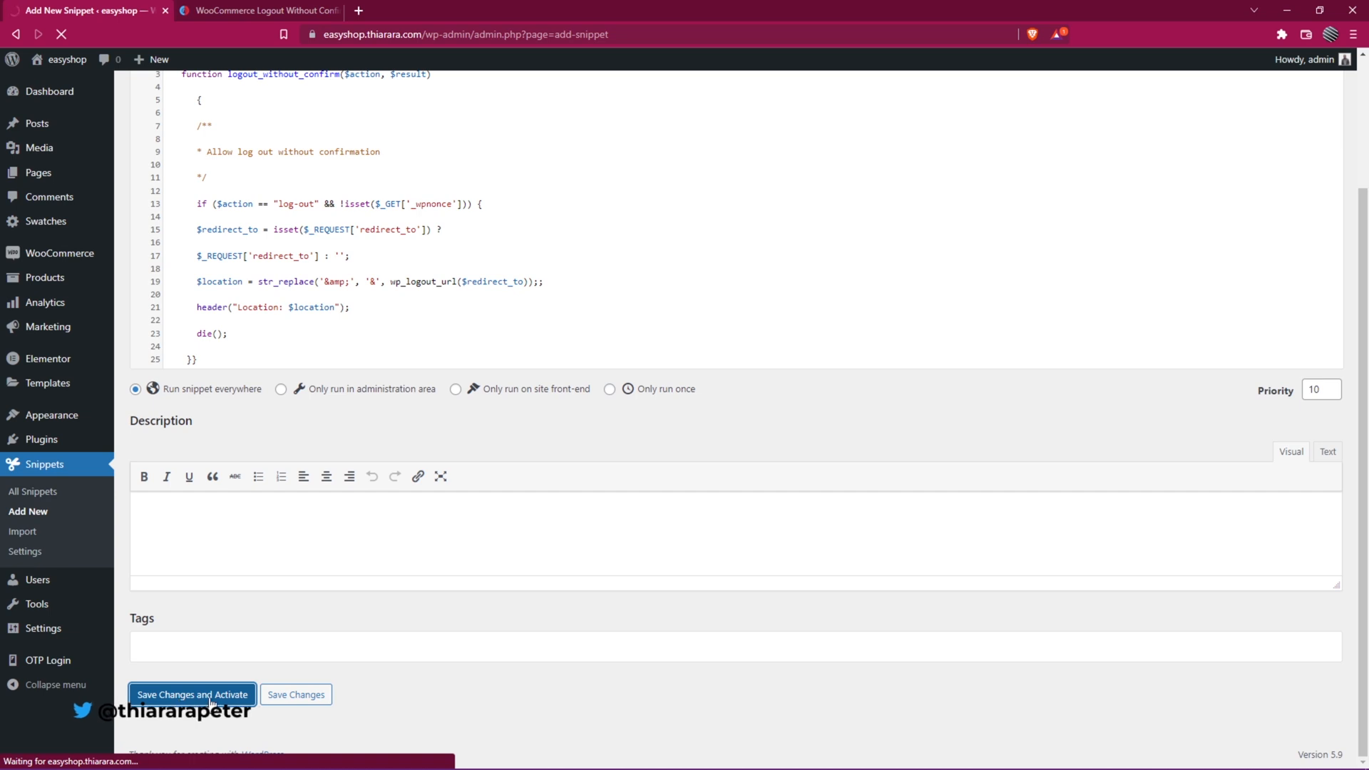
left_click(192, 694)
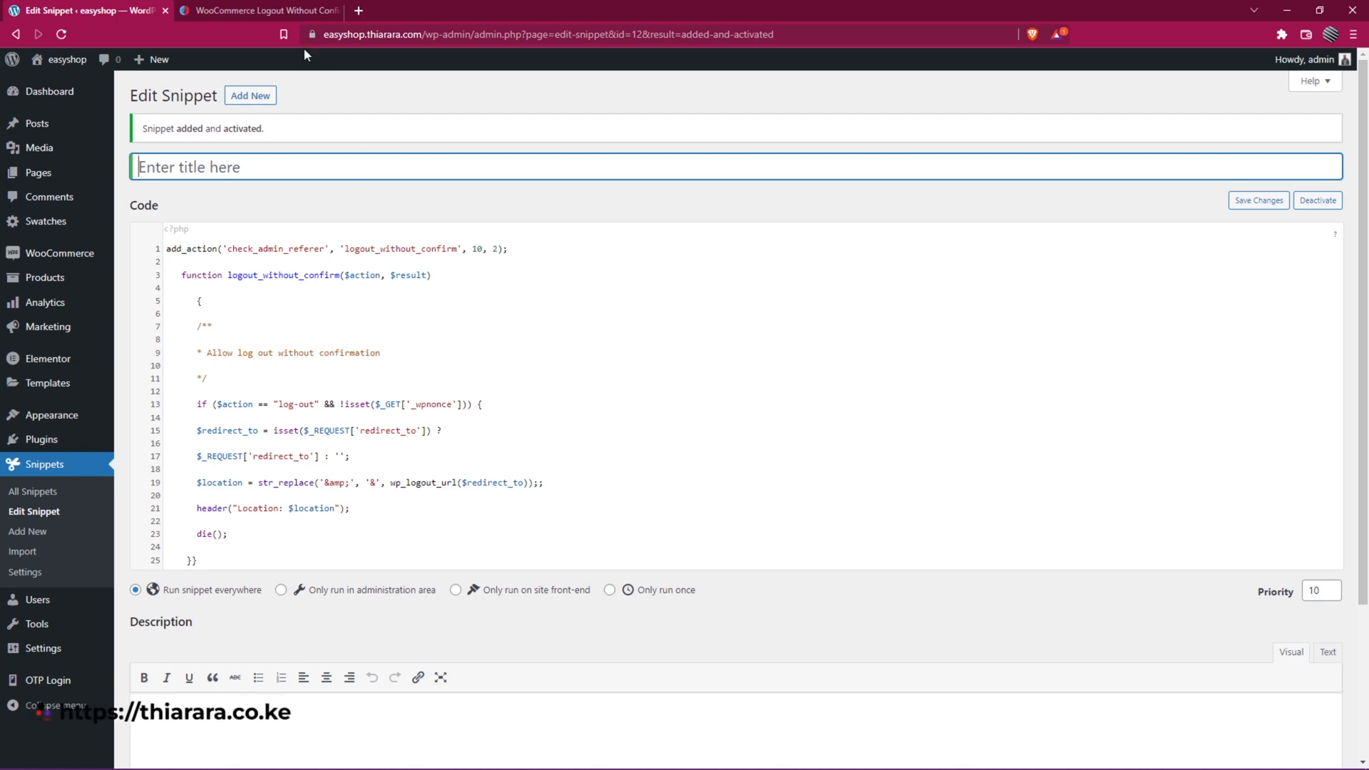
Step: Title the snippet 'WooCommerce logout without confirmation' from the tutorial and save changes
left_click(258, 9)
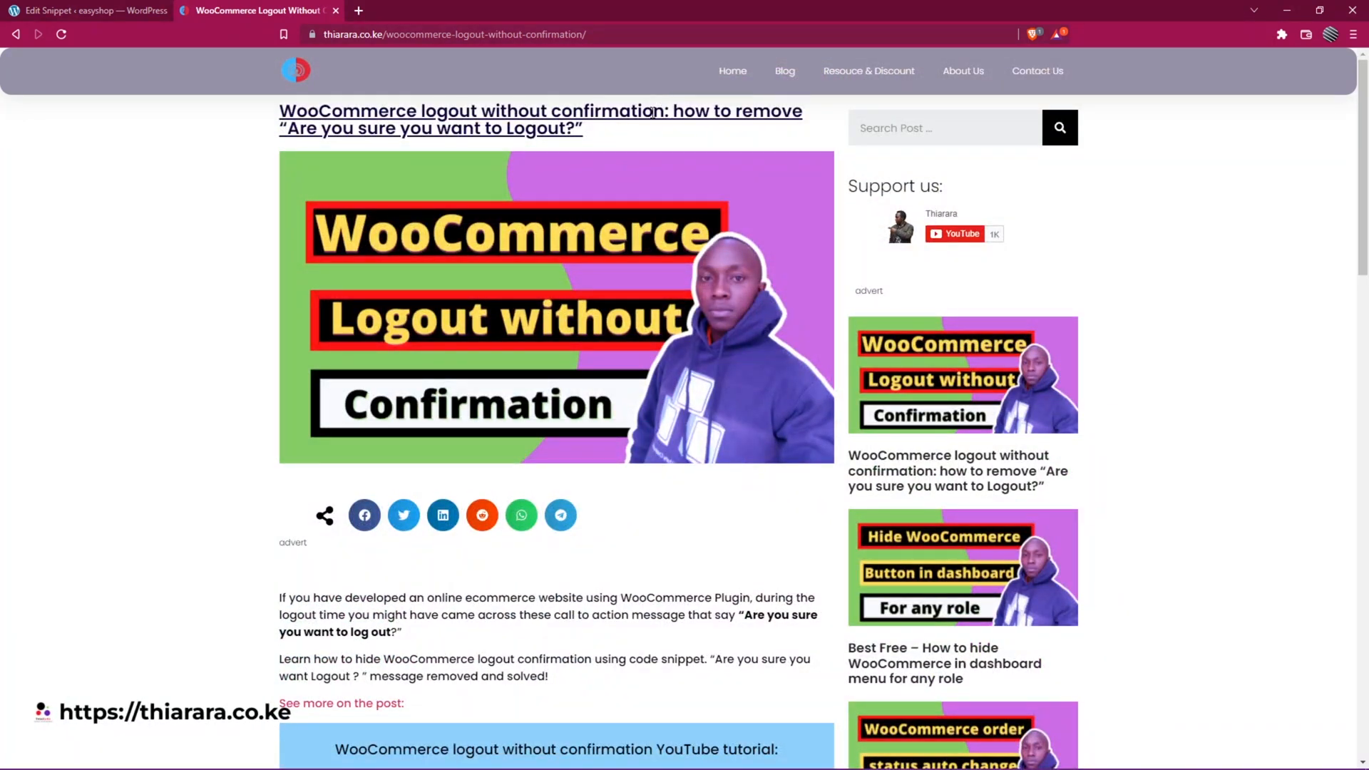
left_click_drag(405, 111, 664, 111)
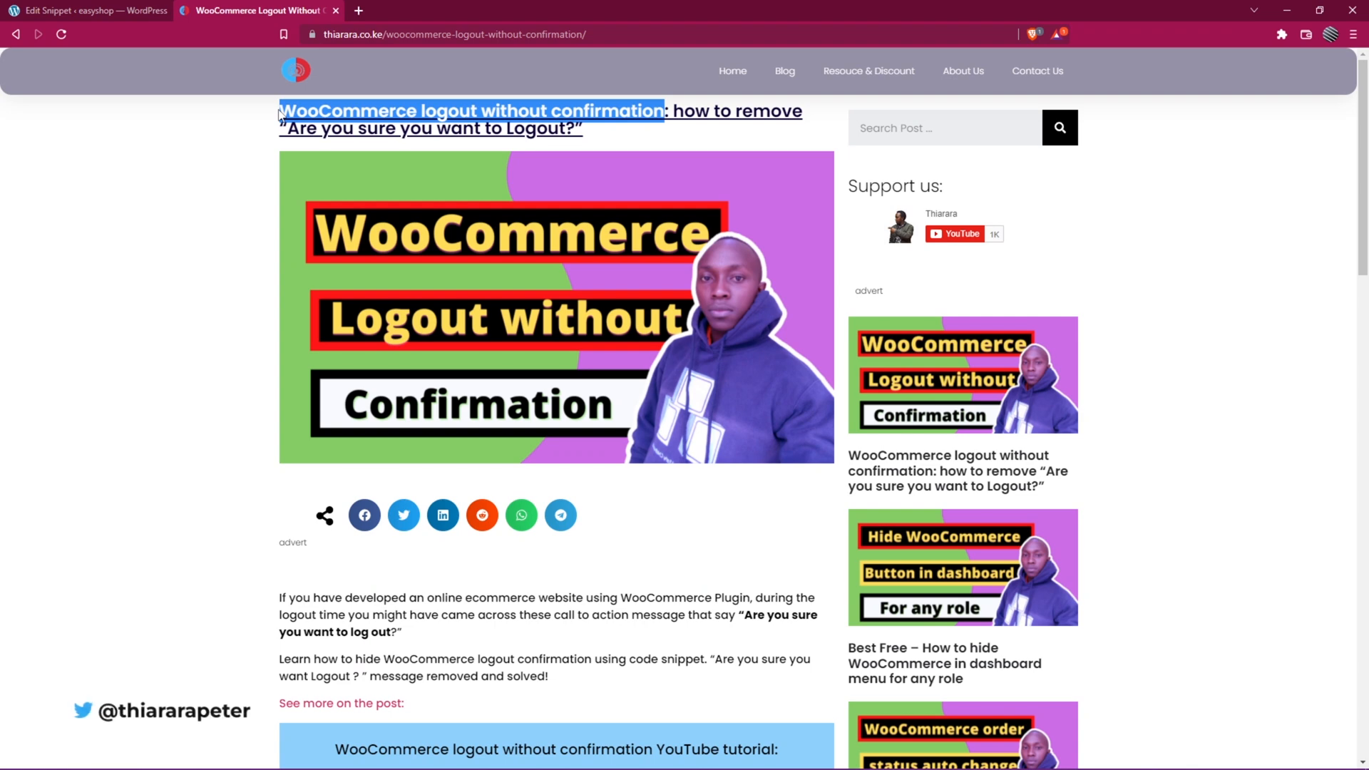
left_click(87, 11)
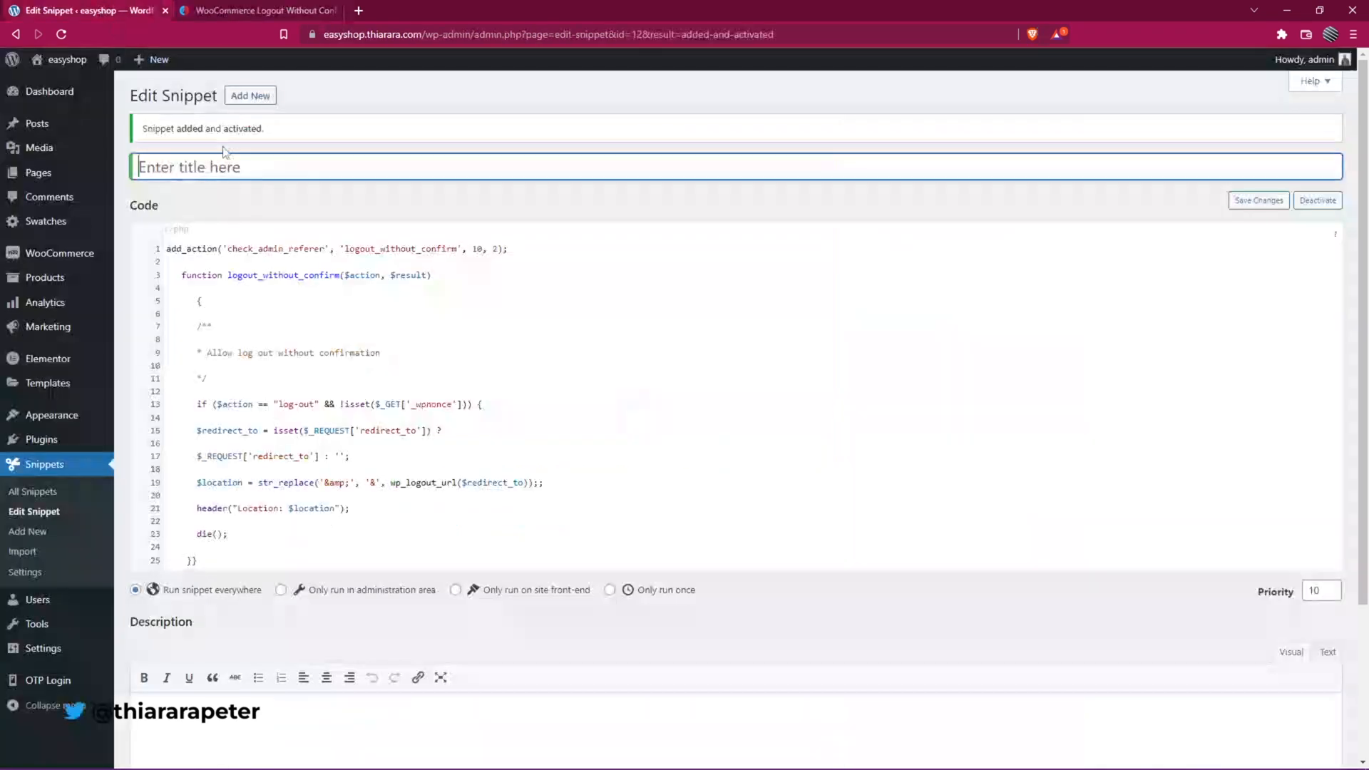
type("WooCommerce logout without confirmation")
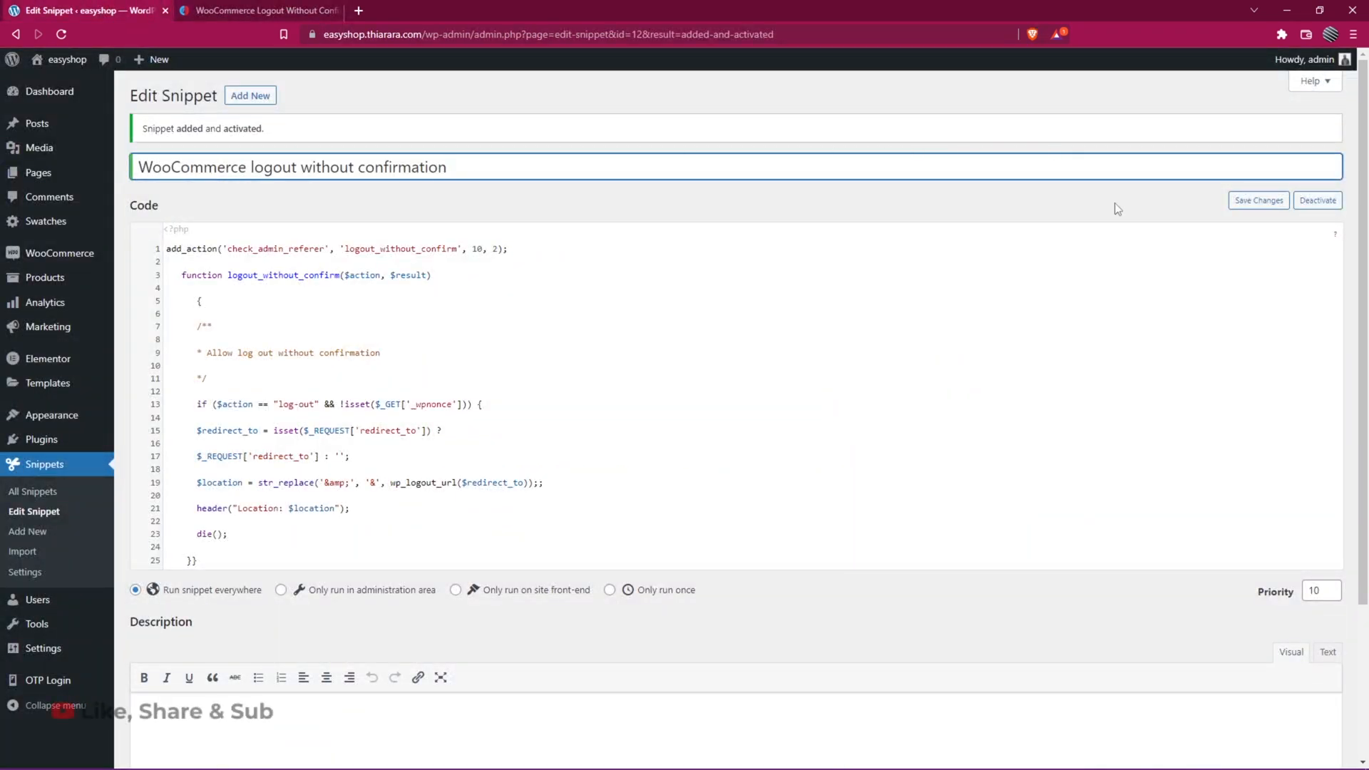
left_click(1258, 199)
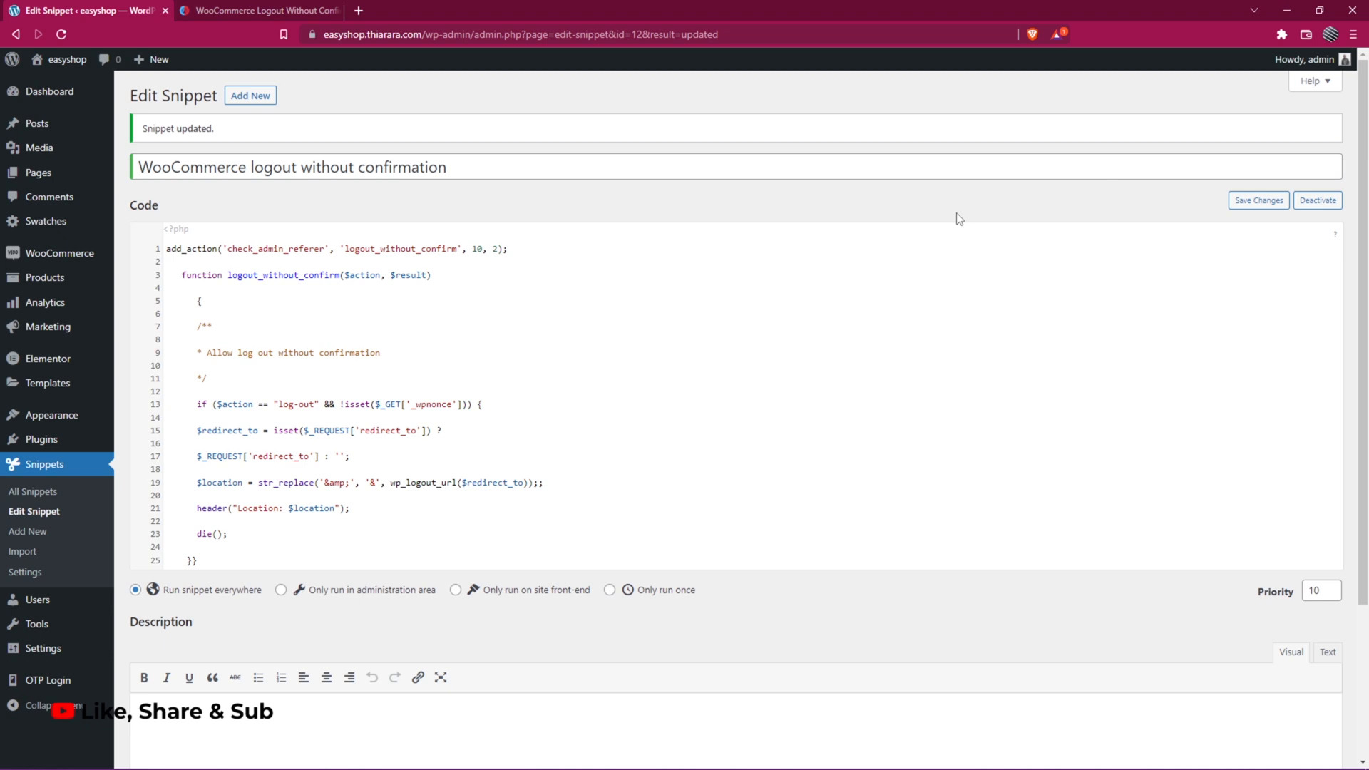
mouse_move(945, 214)
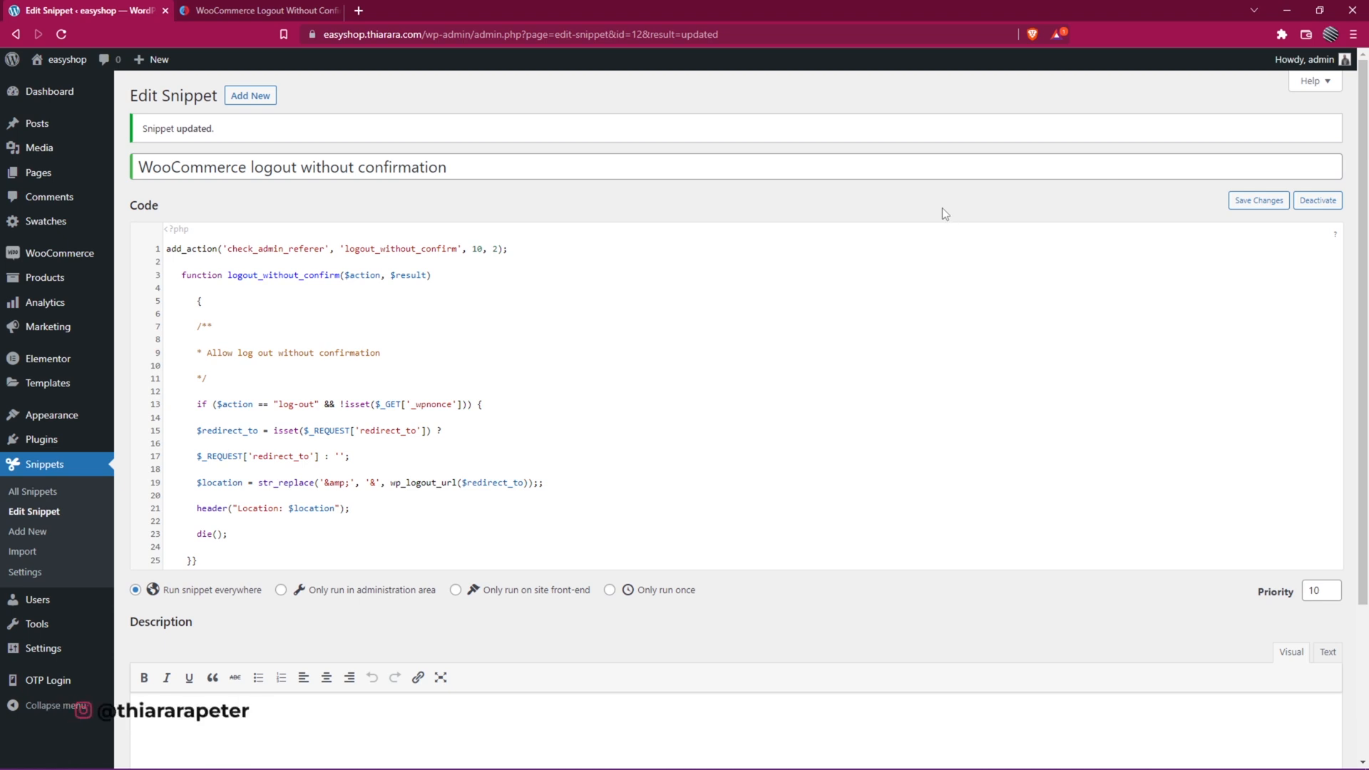